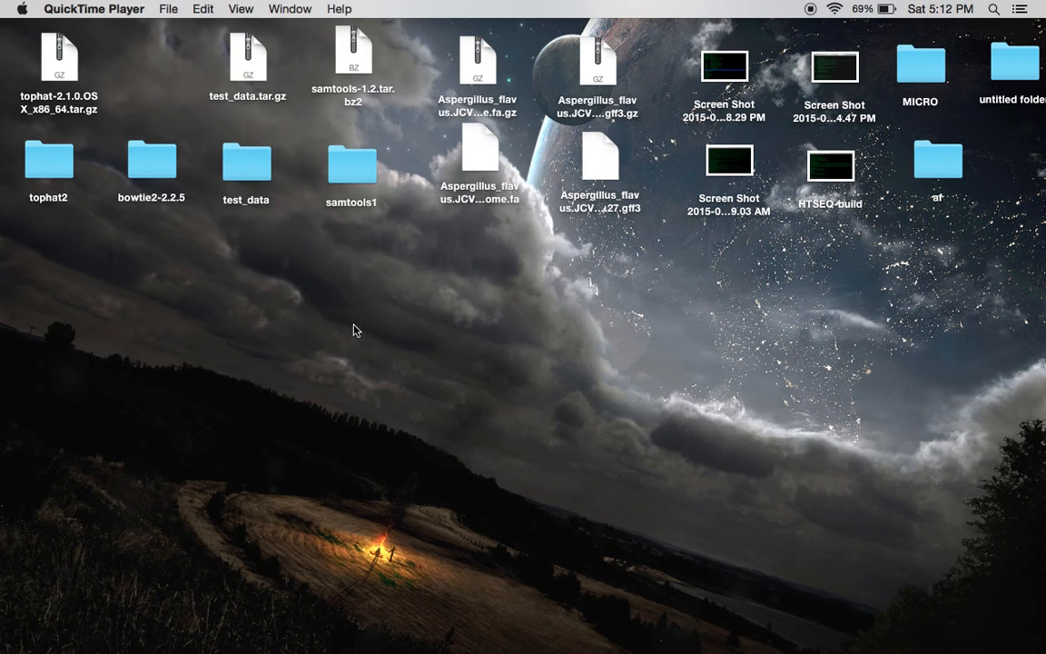
pyautogui.moveTo(258, 328)
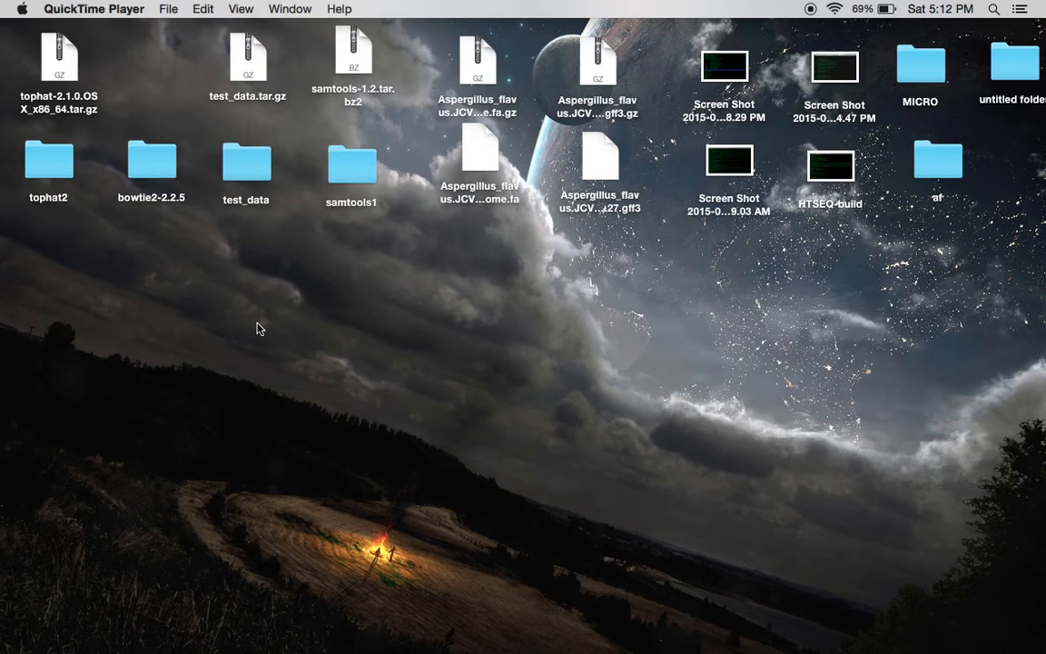
pyautogui.moveTo(229, 321)
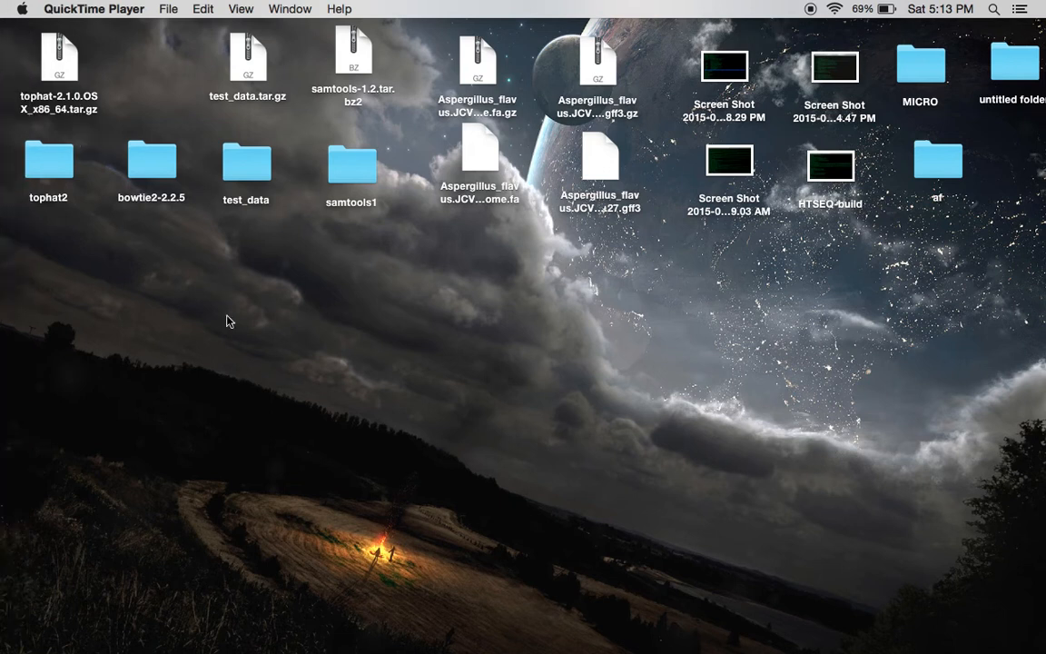
pyautogui.moveTo(9, 161)
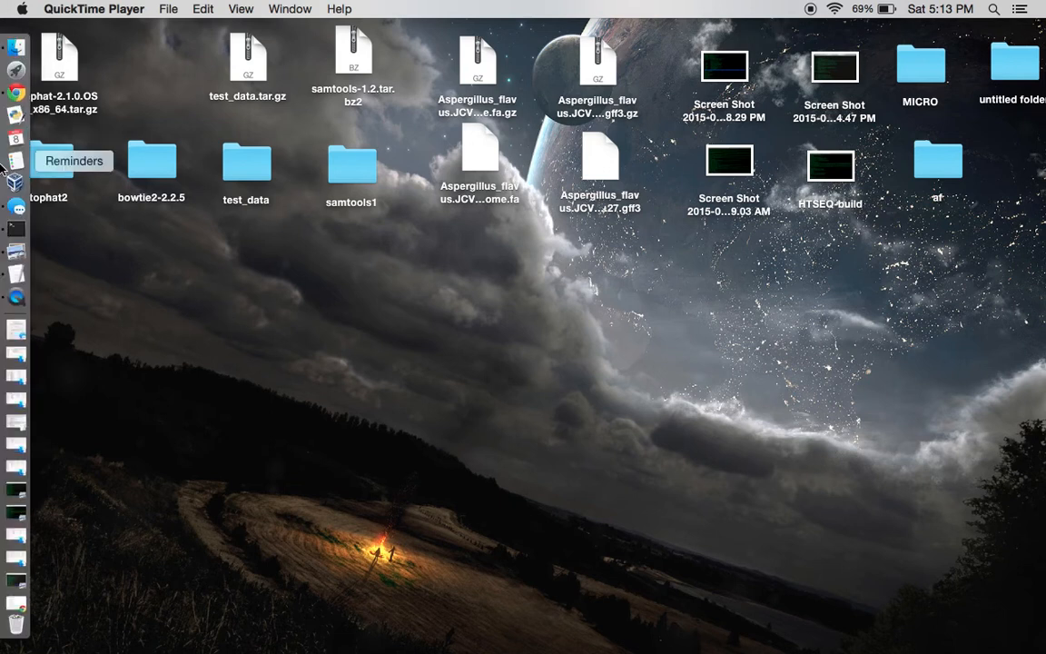
# Inspect the bowtie2-2.2.5 PATH export in .bash_profile with nano, then exit nano
pyautogui.click(16, 93)
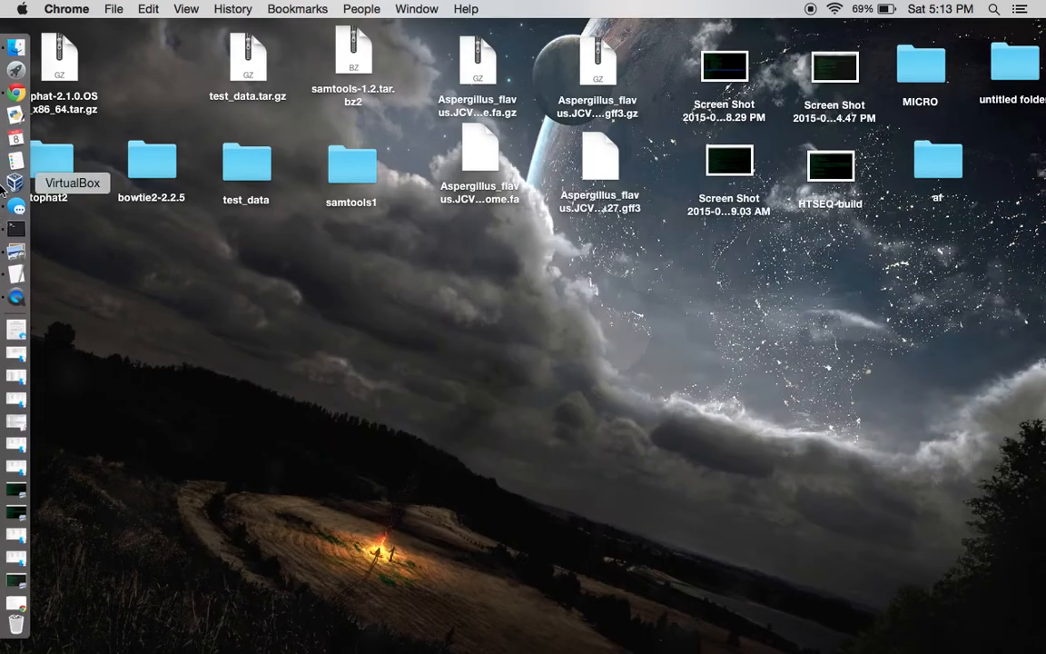
pyautogui.click(16, 228)
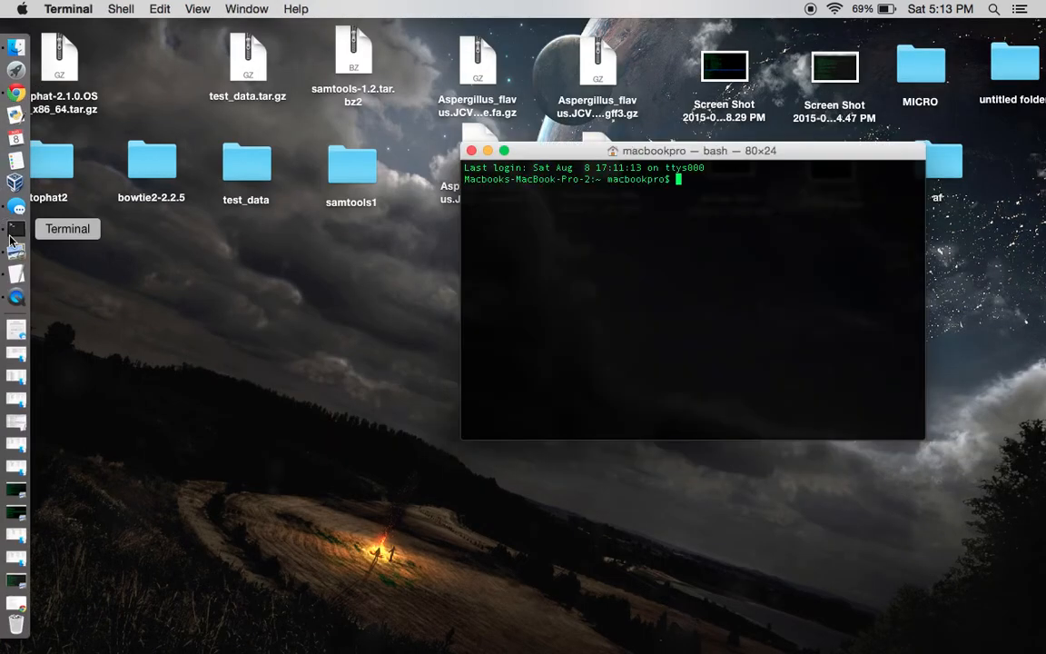
pyautogui.moveTo(713, 229)
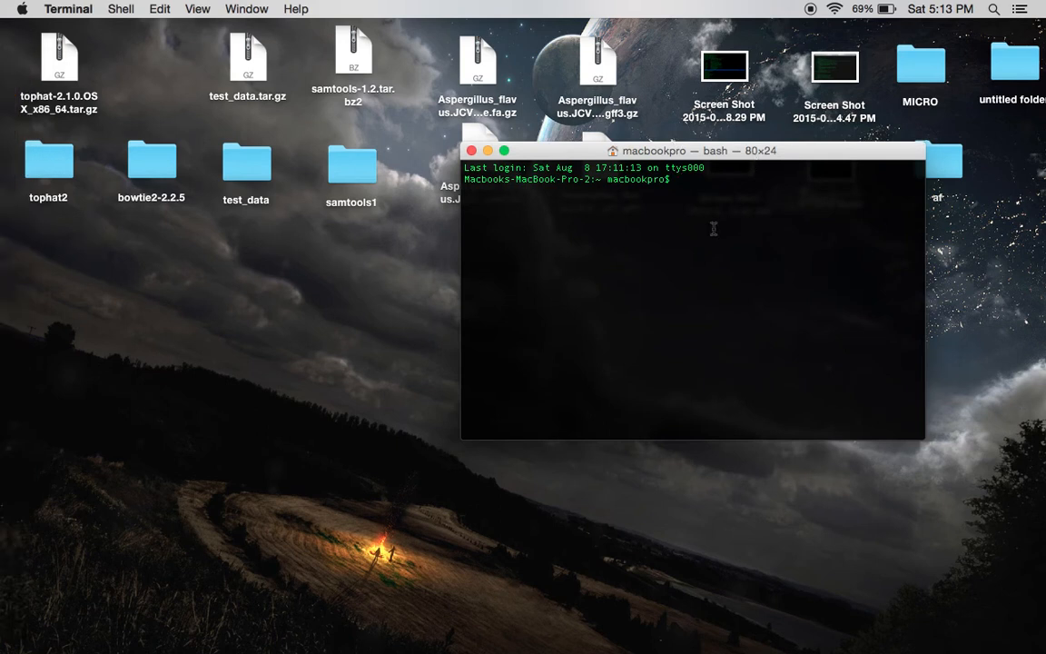
pyautogui.write('nano')
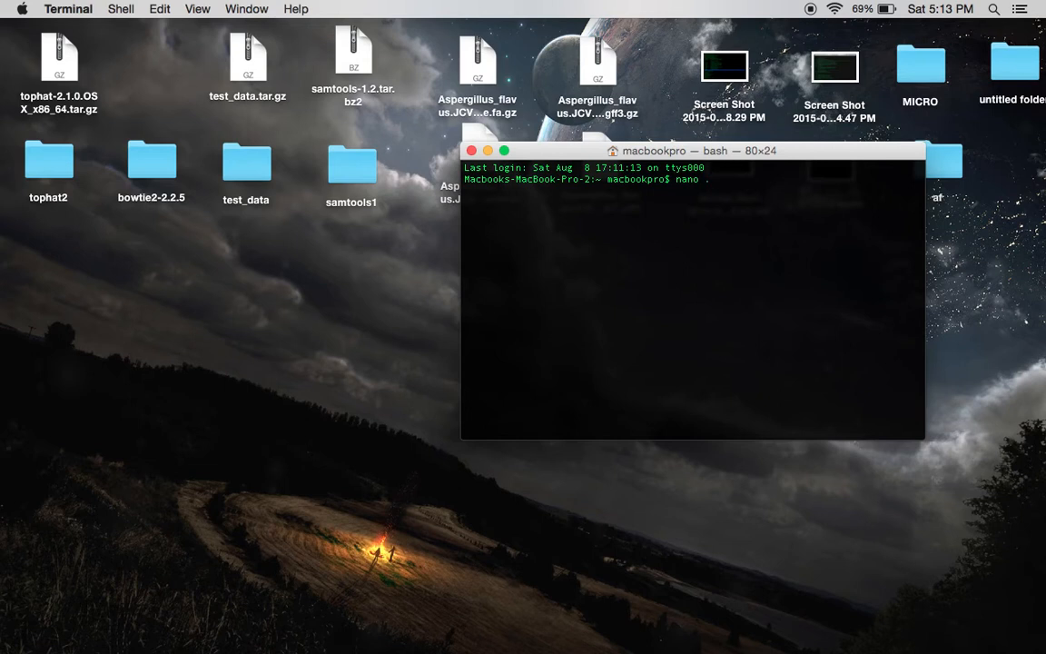
pyautogui.write('.bash_pro')
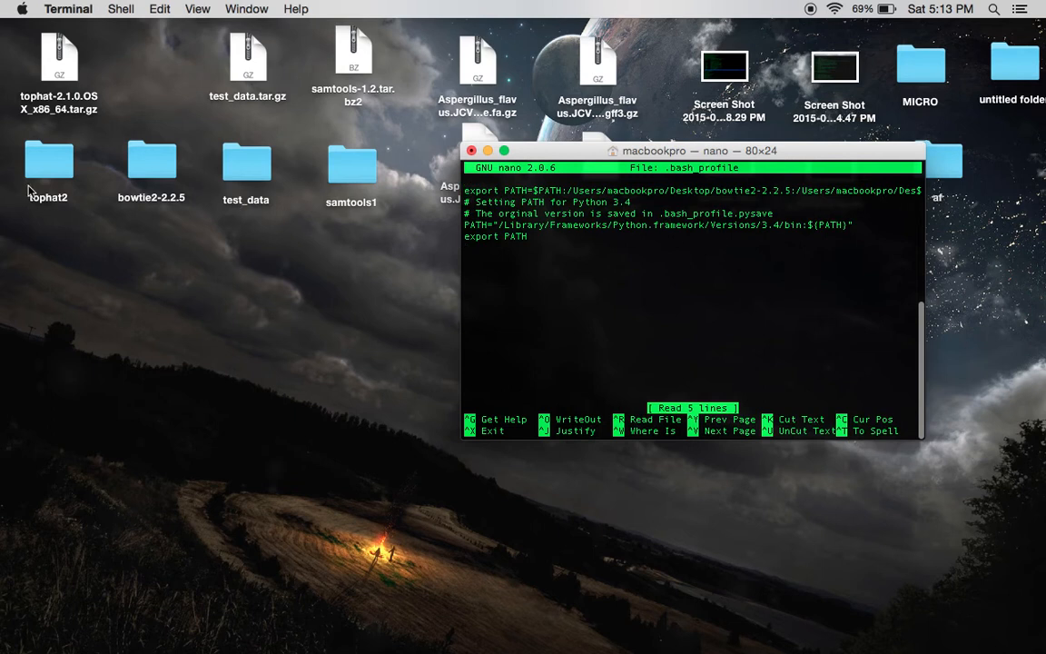
pyautogui.write('/Users/macbookpro/Desktop/tophat2')
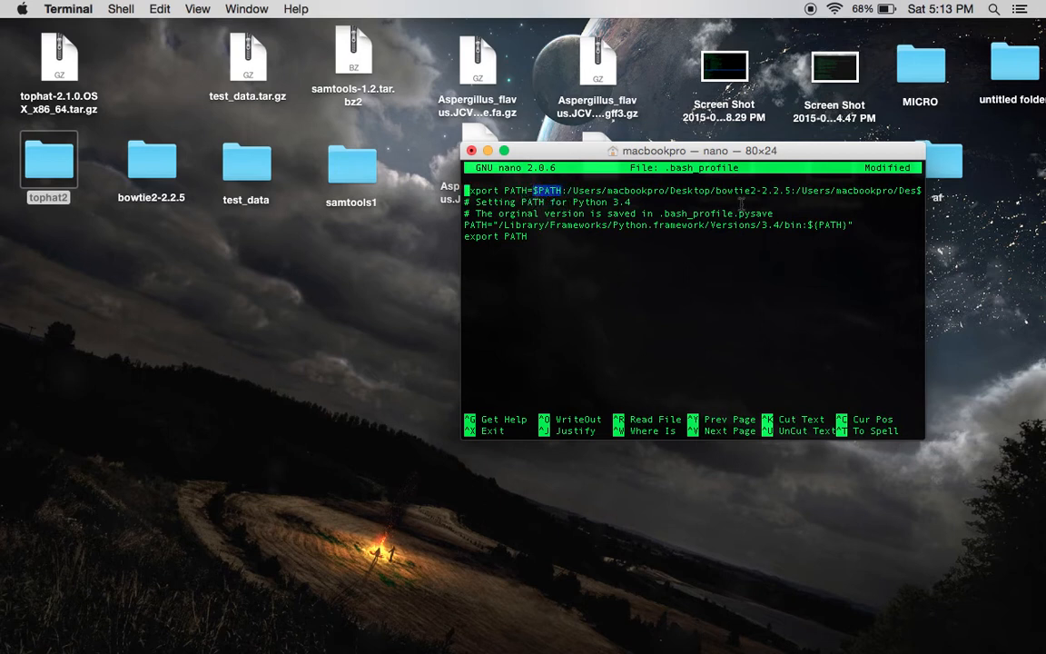
pyautogui.moveTo(623, 292)
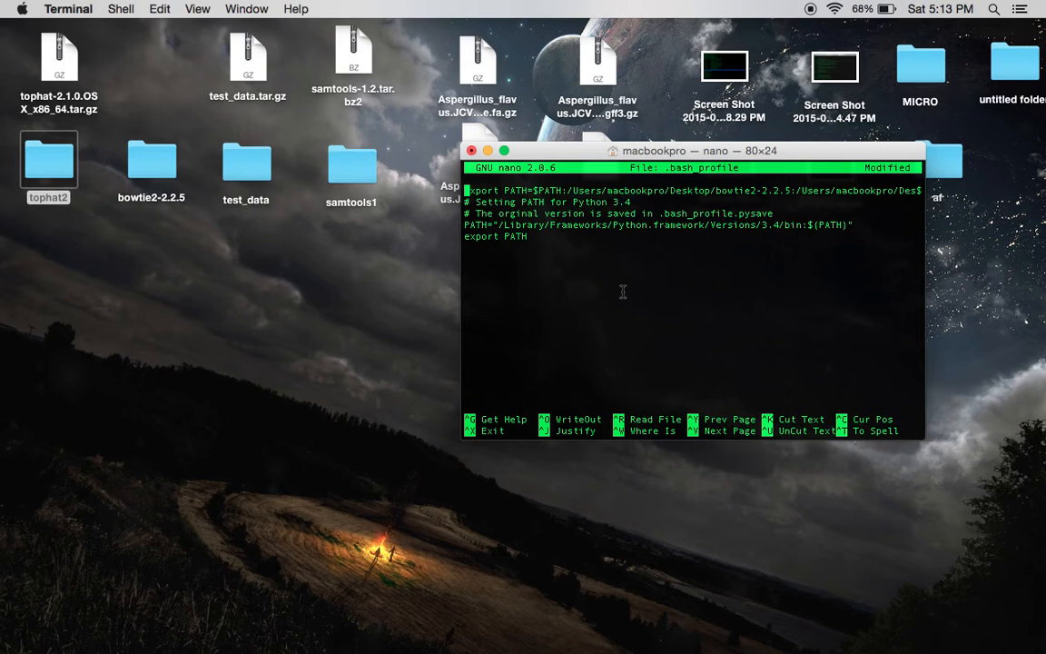
pyautogui.press('ctrl+x')
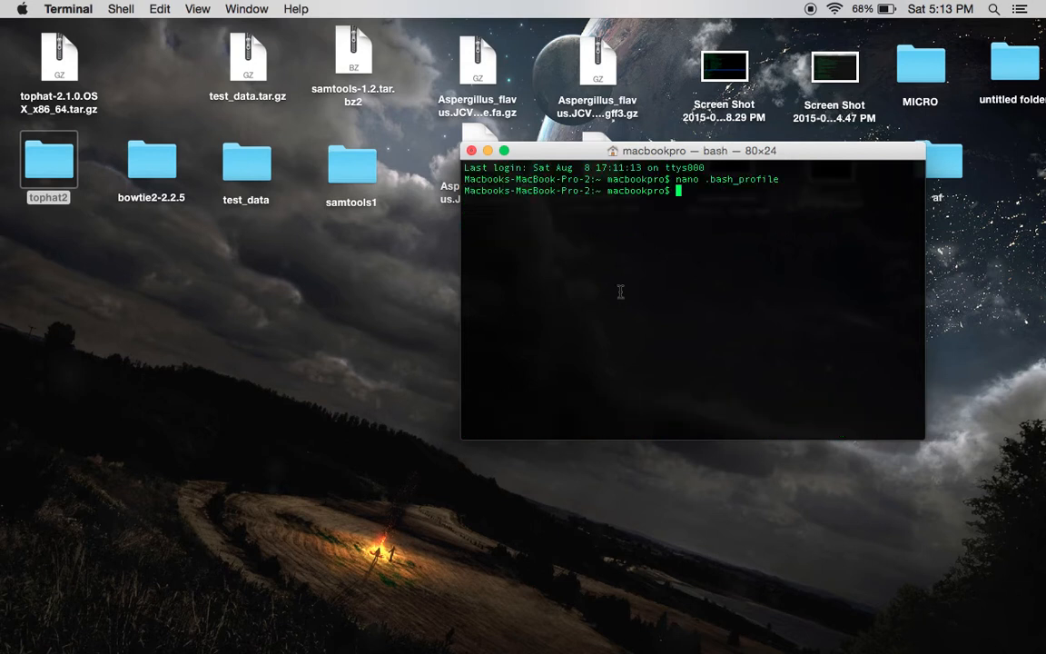
pyautogui.moveTo(17, 92)
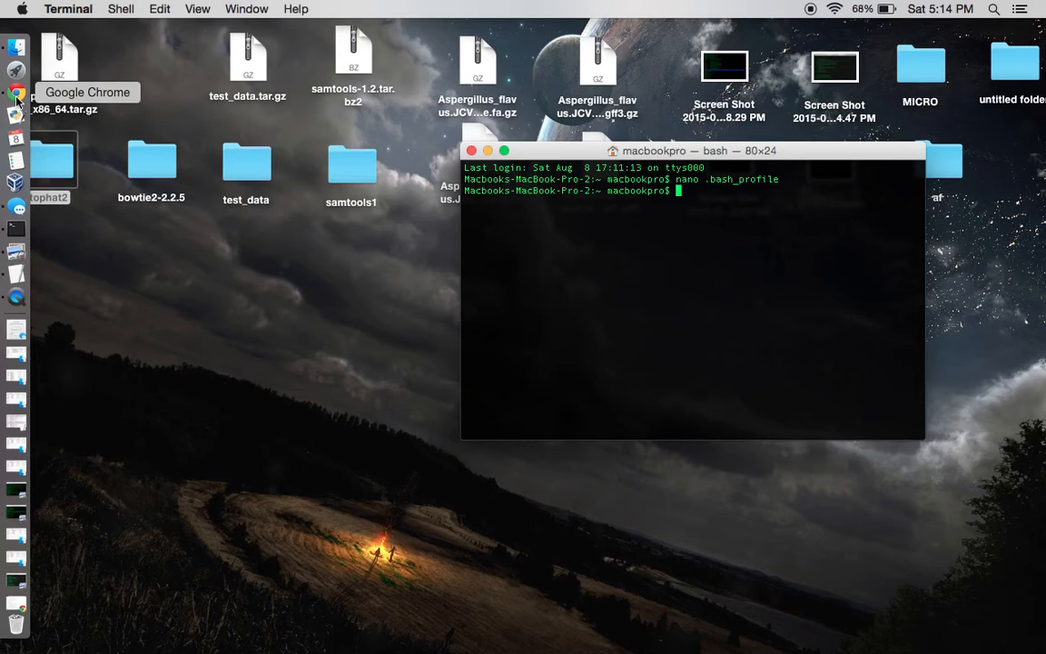
pyautogui.click(16, 93)
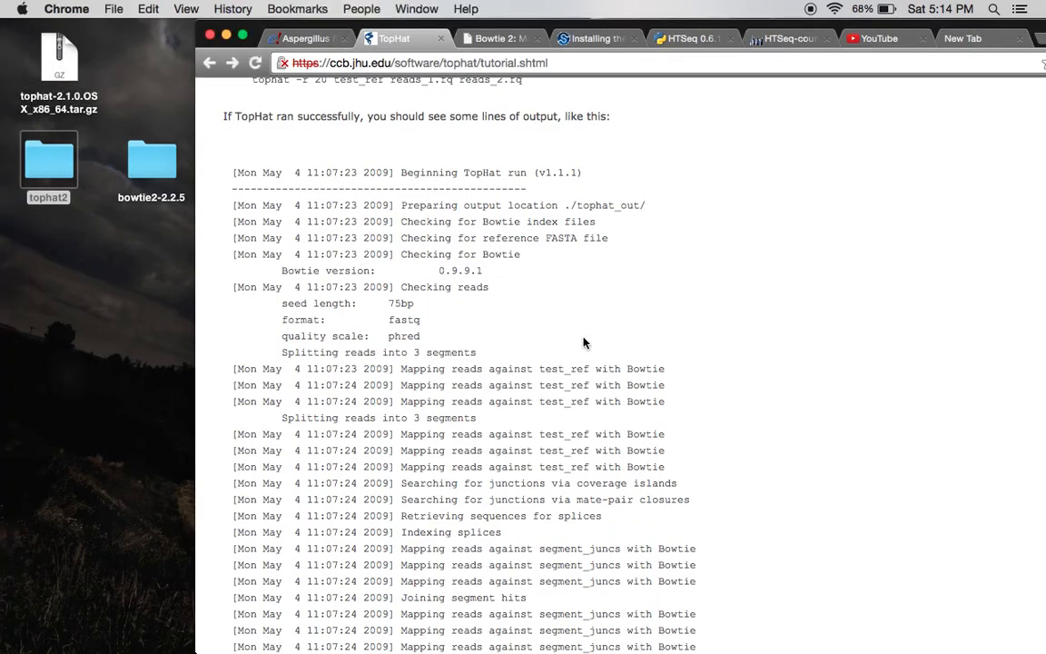
pyautogui.scroll(3)
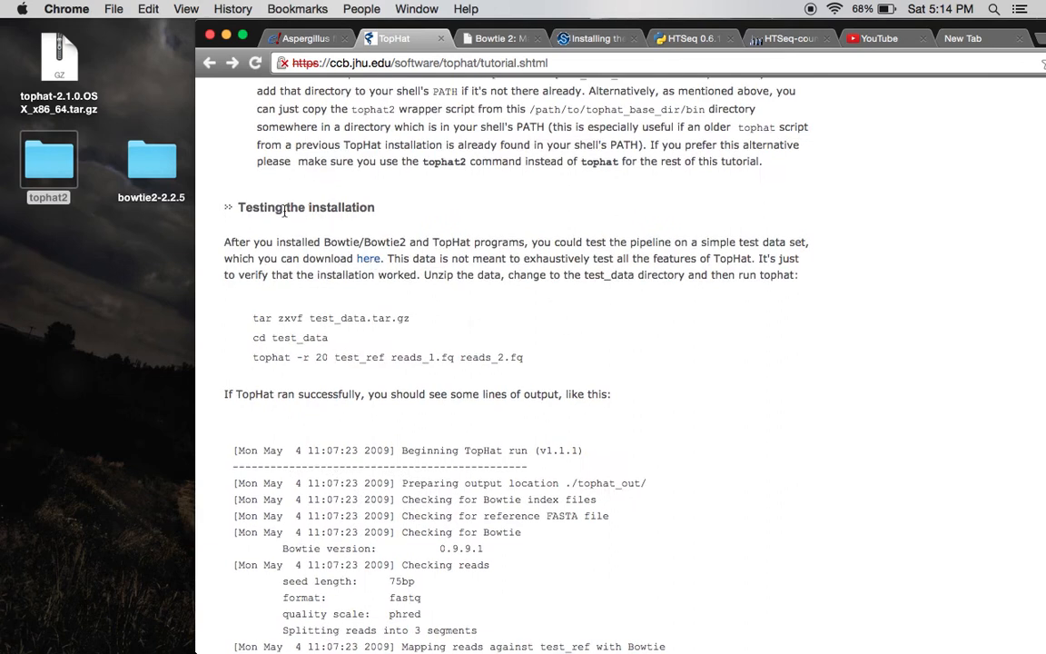
pyautogui.moveTo(300, 202)
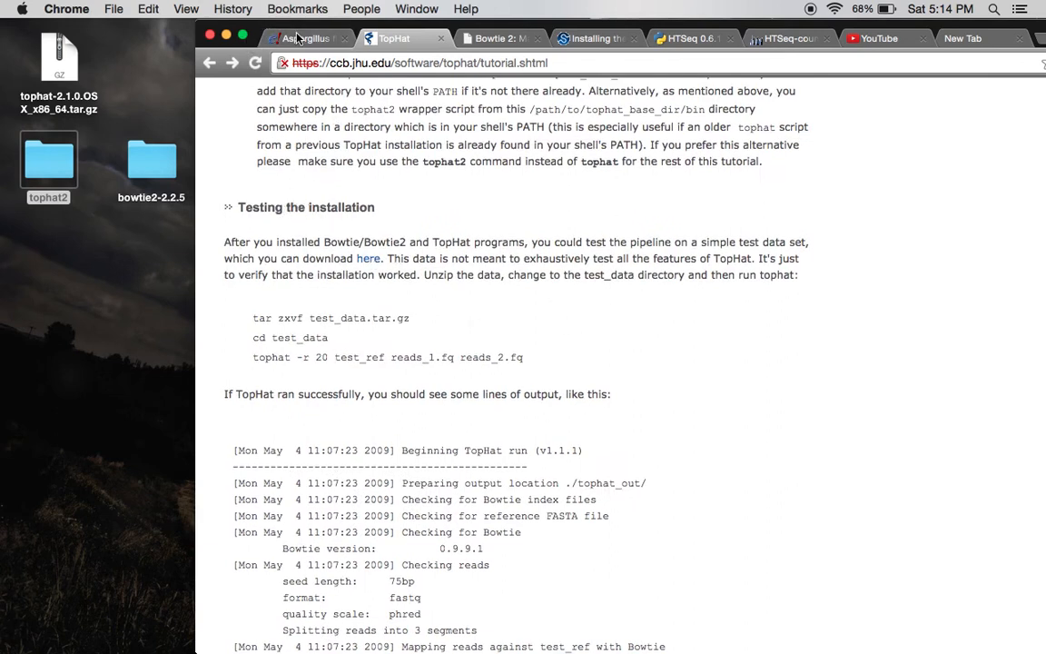
pyautogui.moveTo(368, 258)
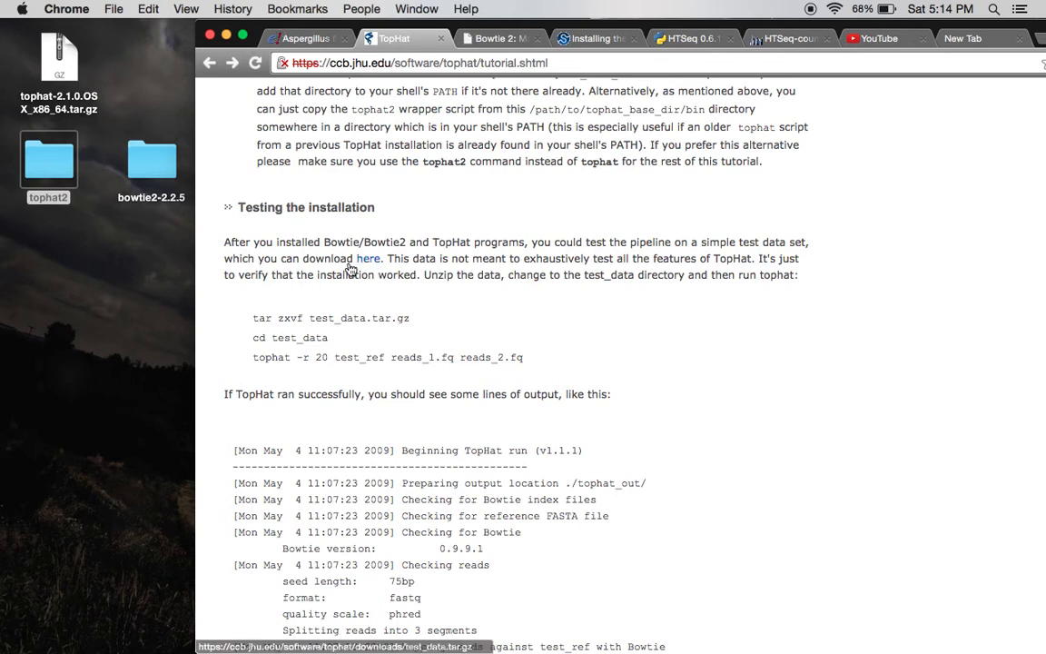
pyautogui.moveTo(352, 267)
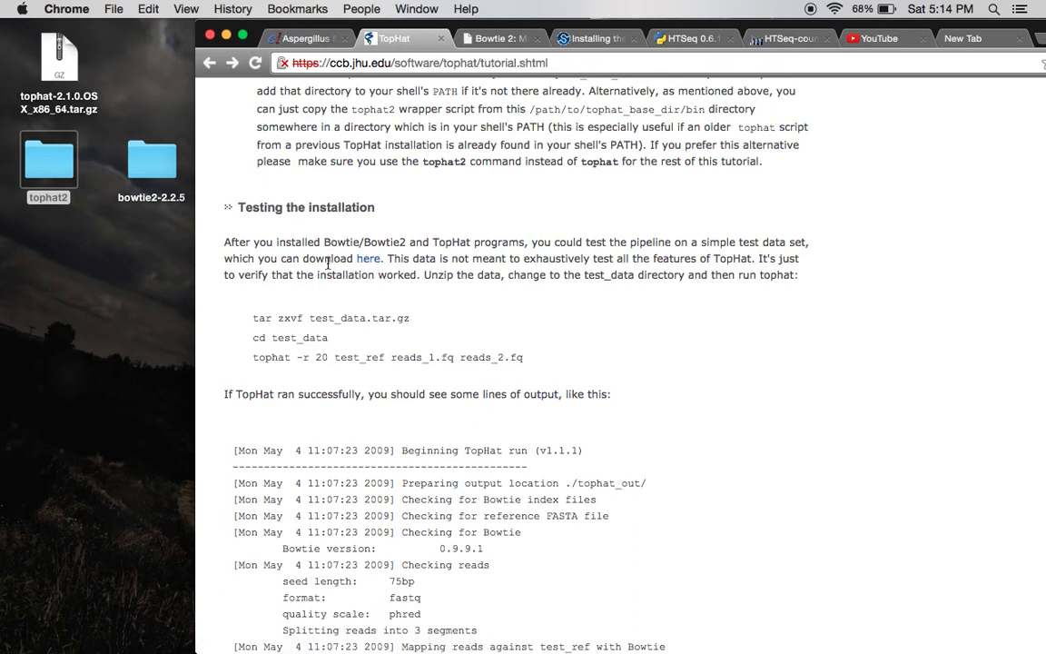
pyautogui.moveTo(368, 258)
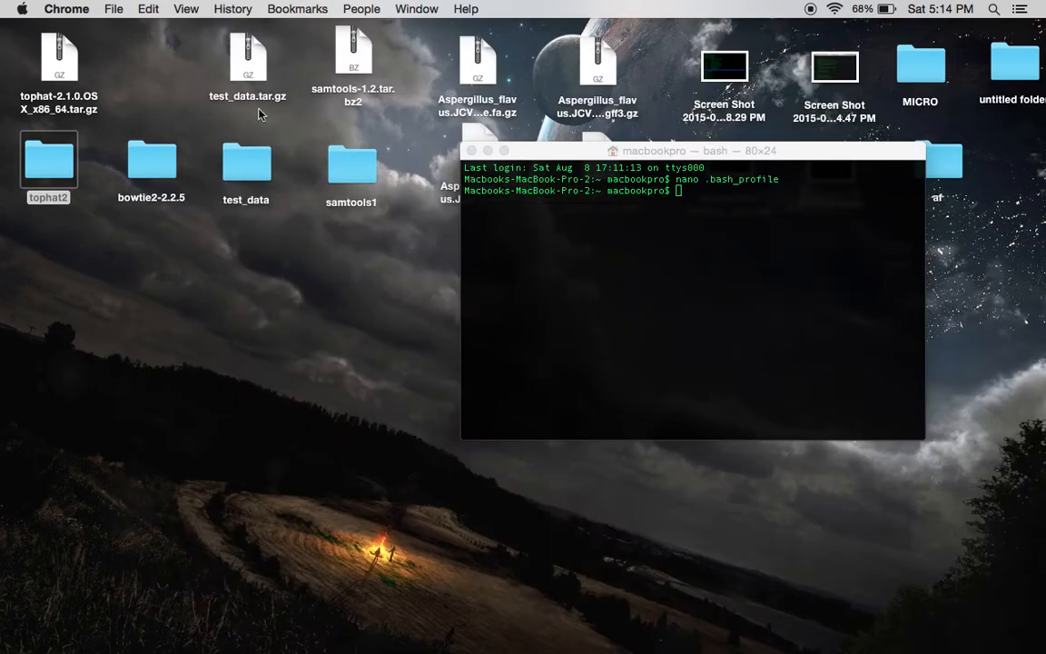
pyautogui.moveTo(747, 213)
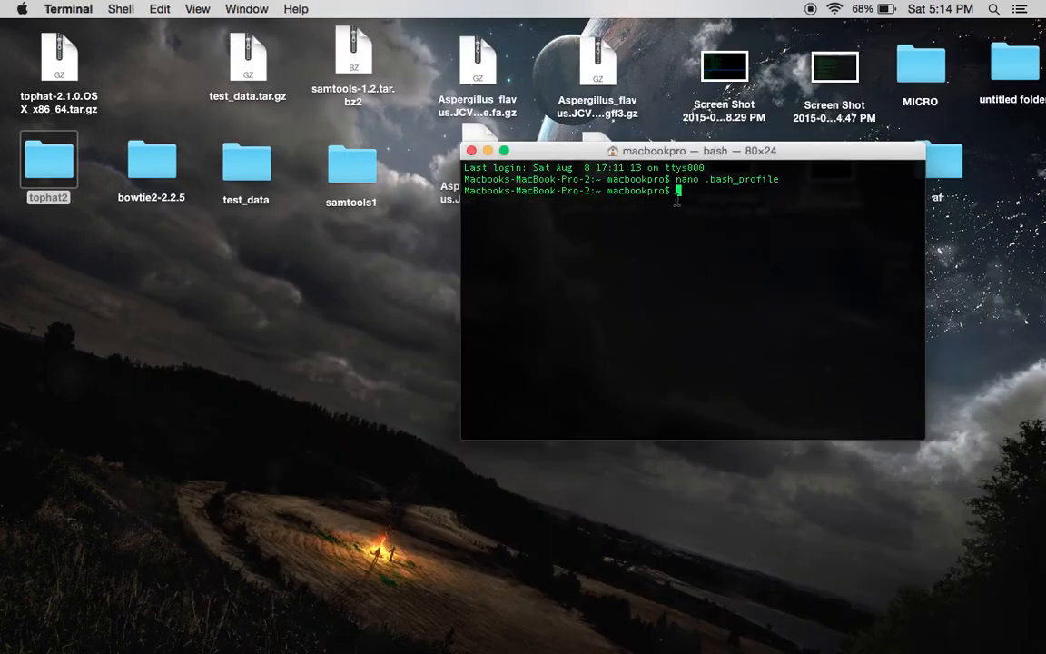
# Change directory into Desktop, then into test_data
pyautogui.write('cd')
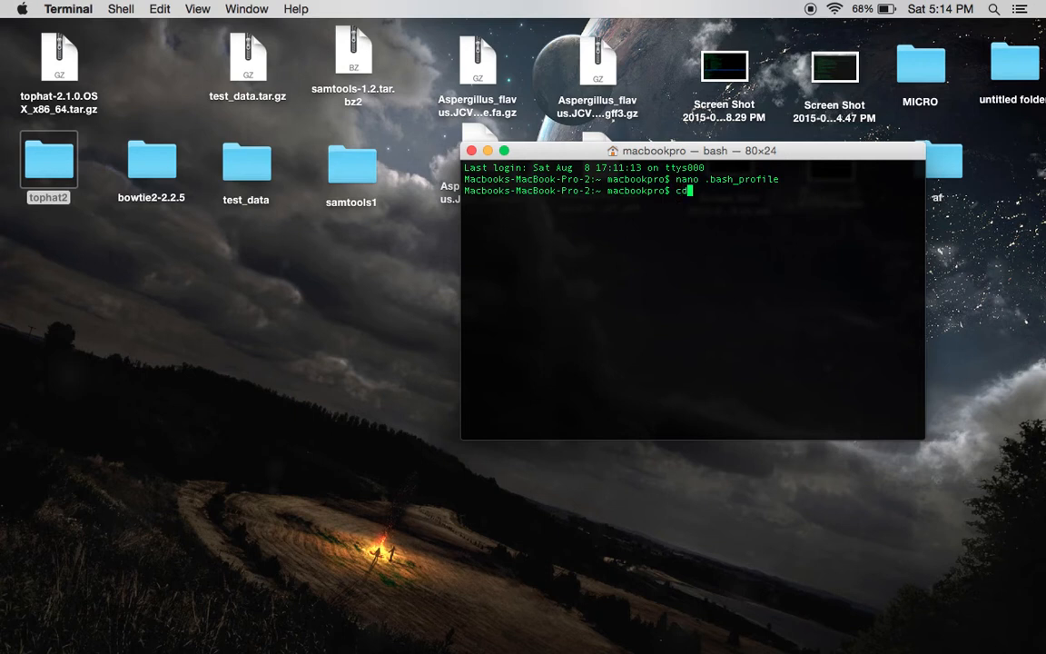
pyautogui.write('des')
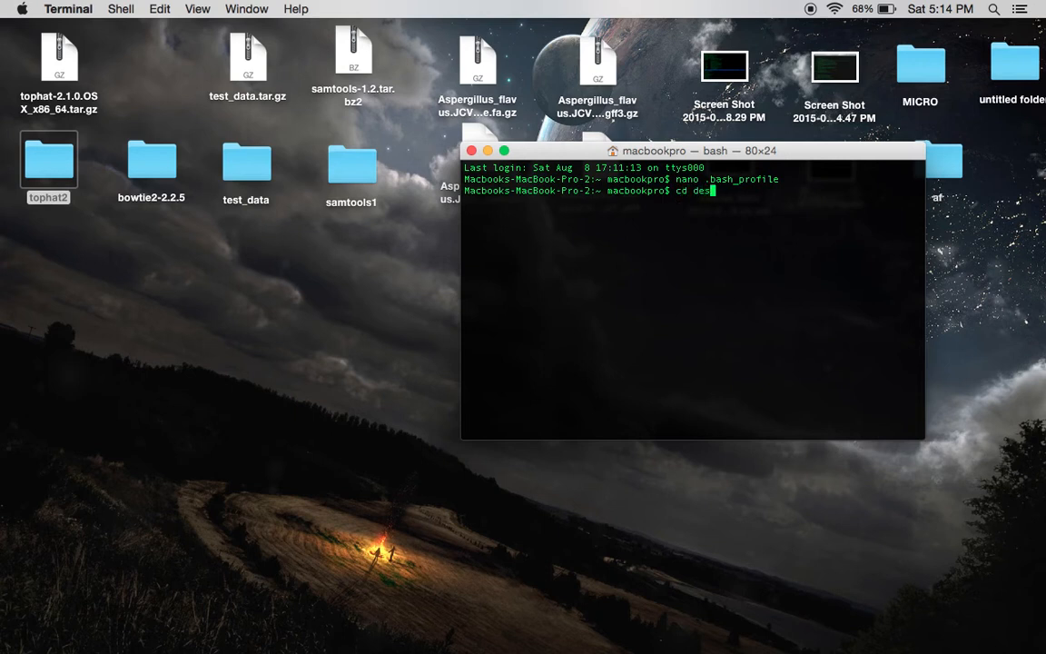
pyautogui.press('Return')
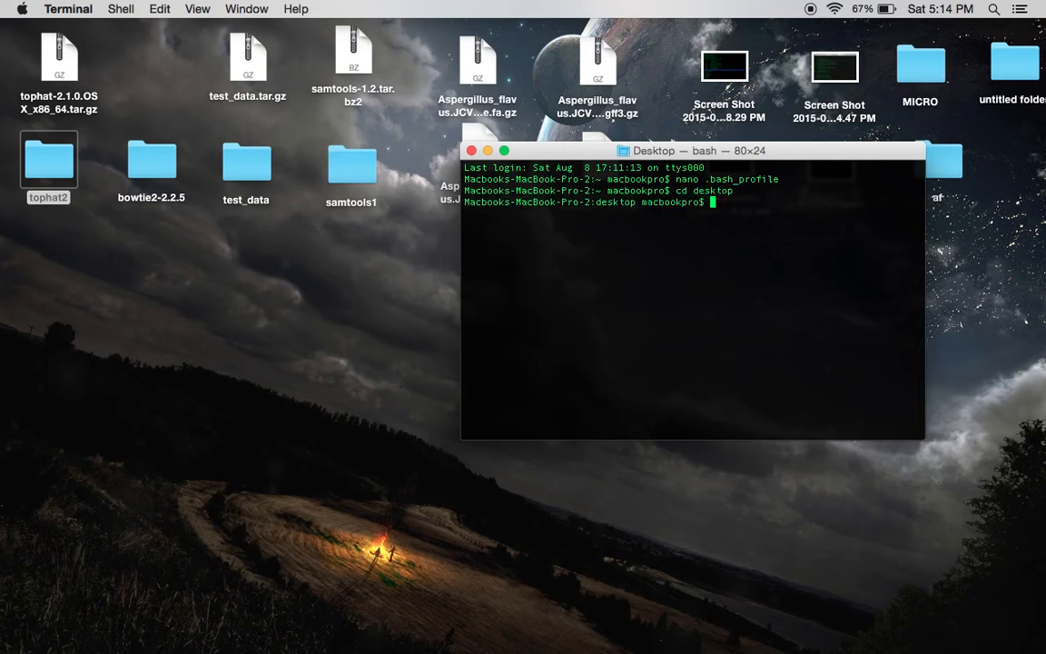
pyautogui.write('cd test')
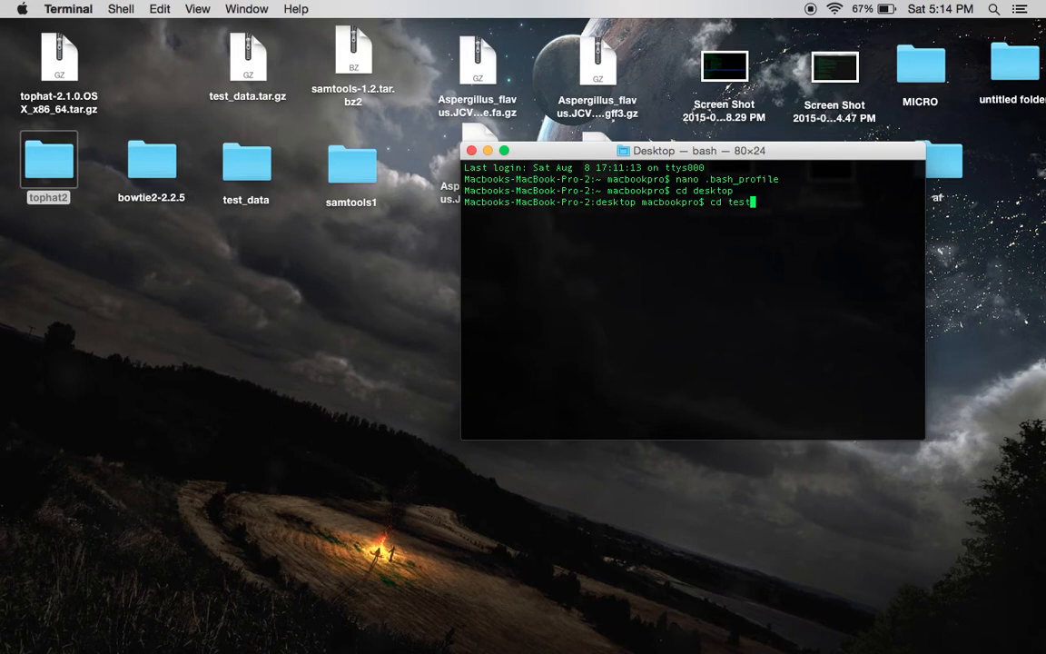
pyautogui.press('Return')
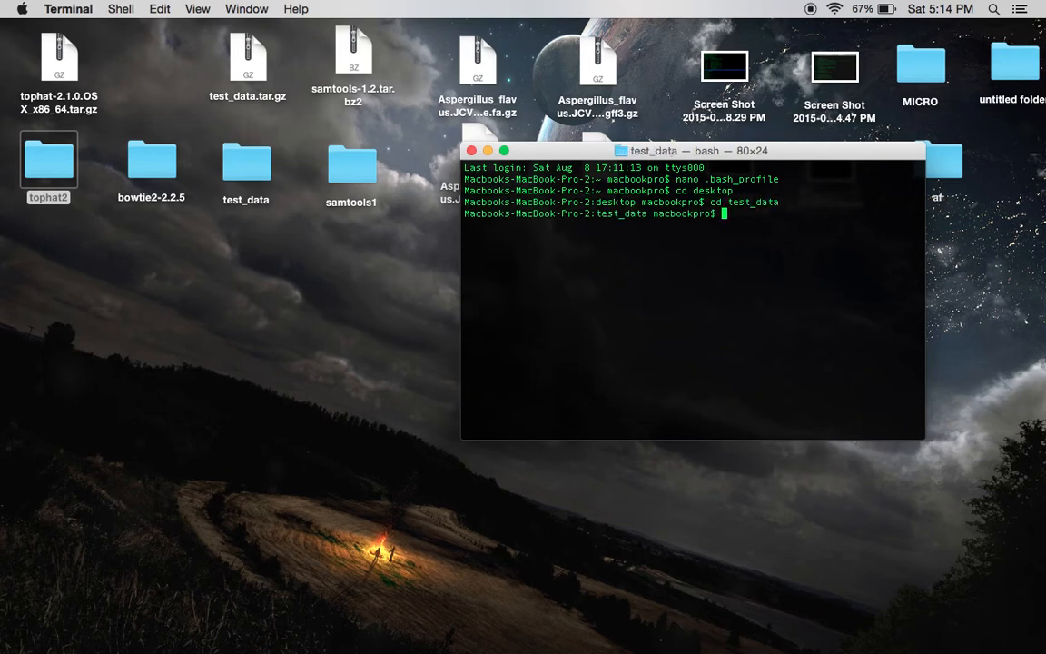
pyautogui.moveTo(16, 94)
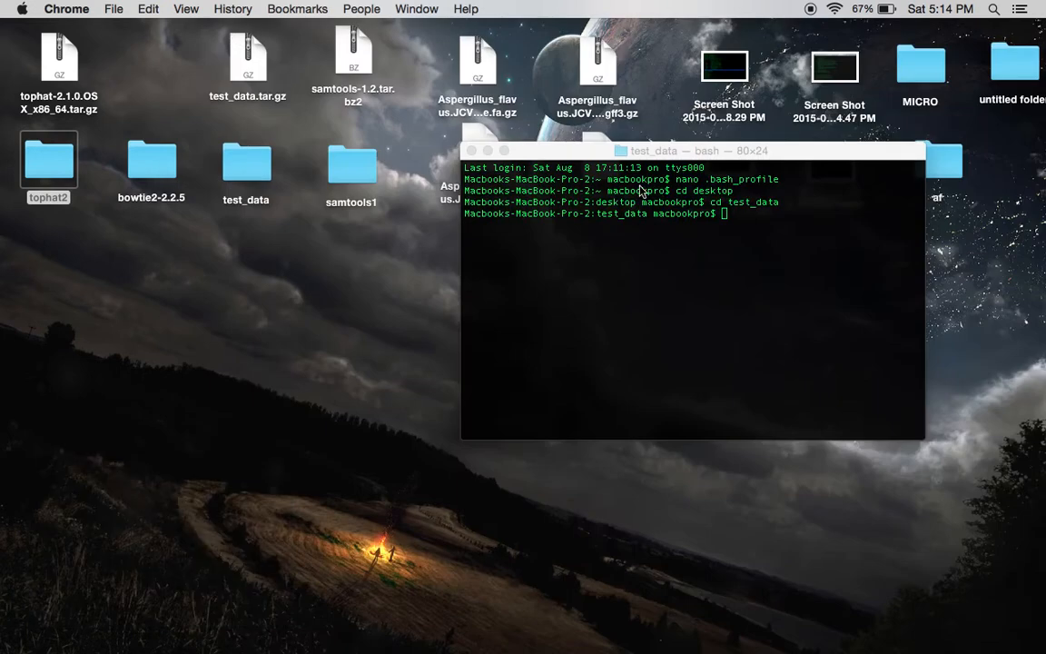
# Run tophat2 -r 20 test_ref reads_1.fq reads_2.fq
pyautogui.write('tophat -r 20 test_ref reads_1.fq reads_2.fq')
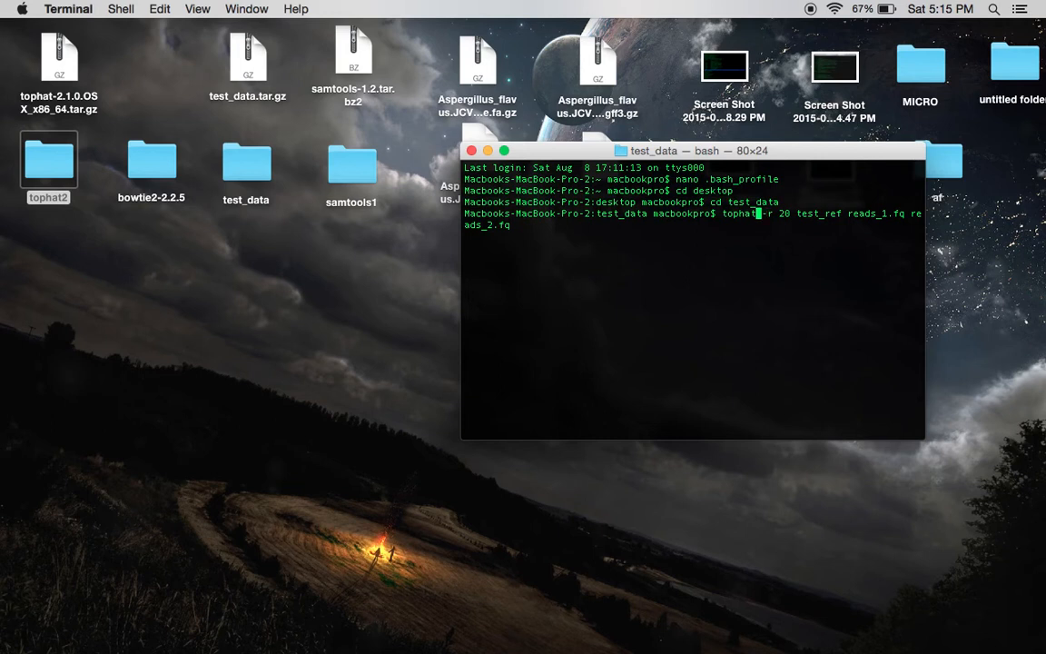
pyautogui.write('2')
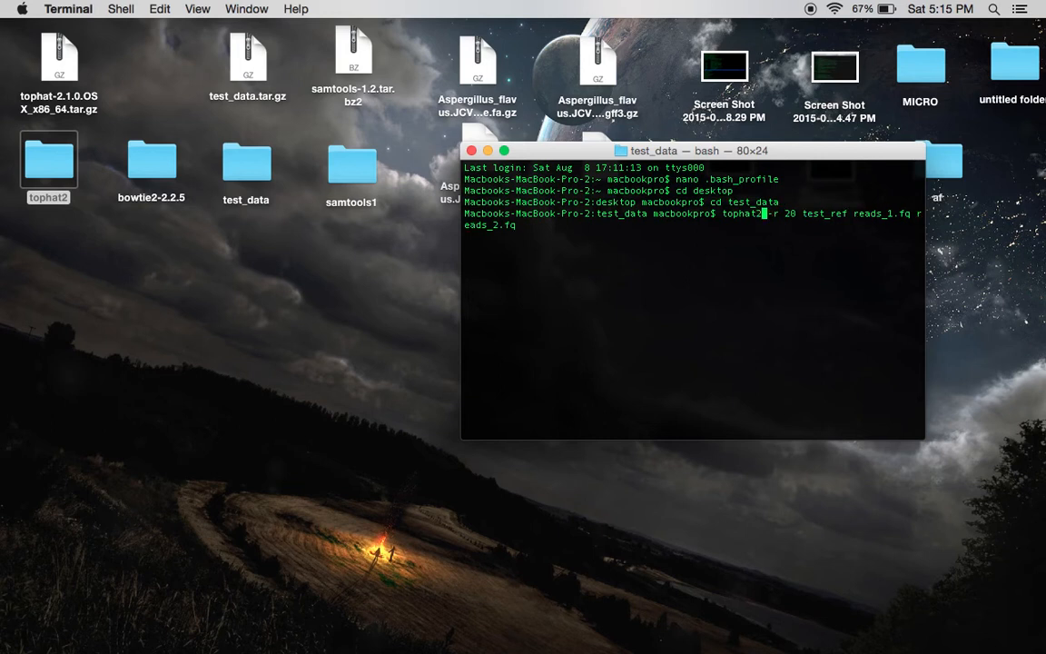
pyautogui.press('Return')
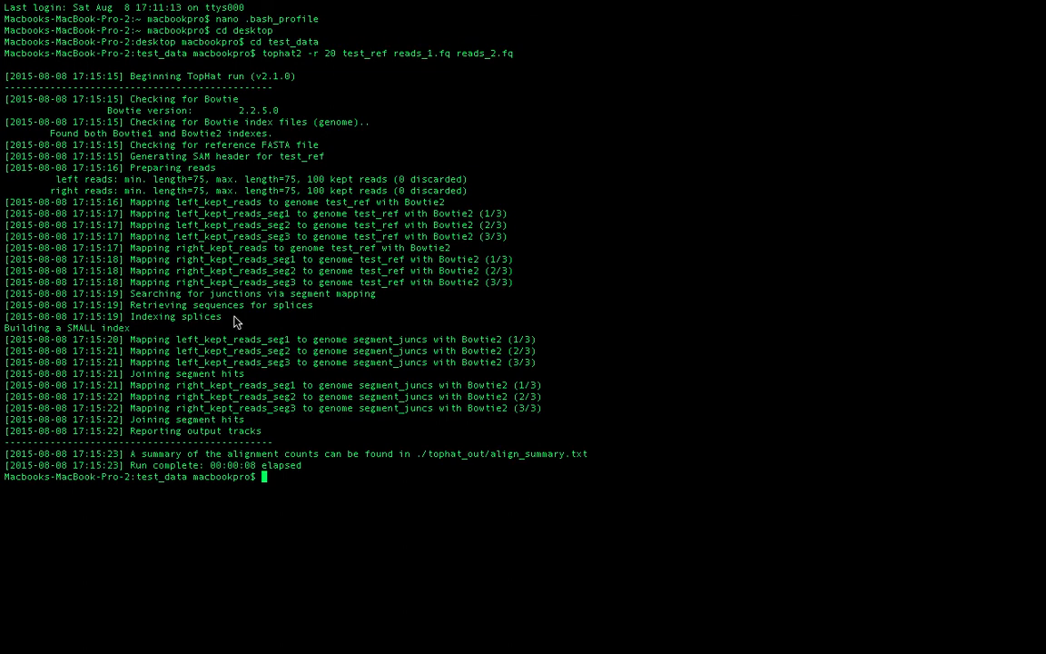
pyautogui.moveTo(5, 91)
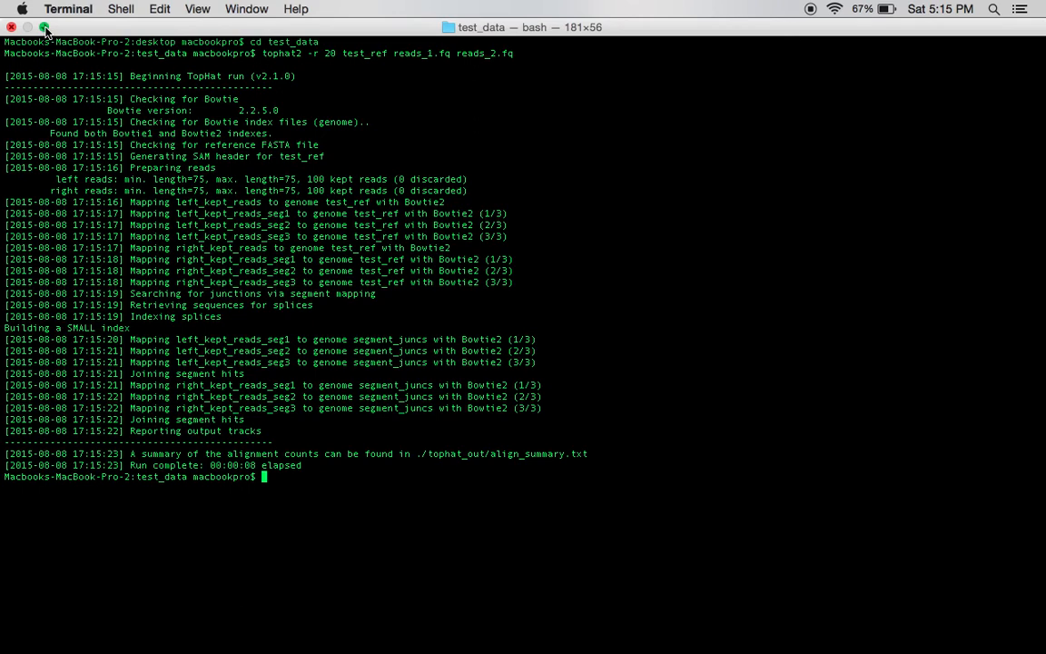
pyautogui.click(43, 27)
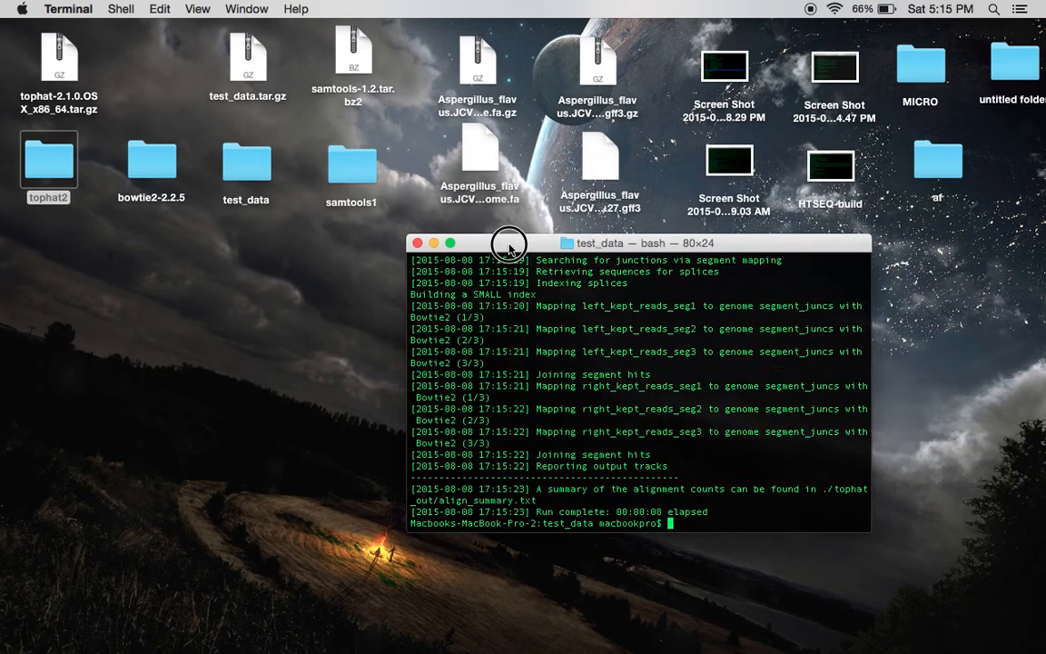
pyautogui.moveTo(508, 242); pyautogui.dragTo(450, 225)
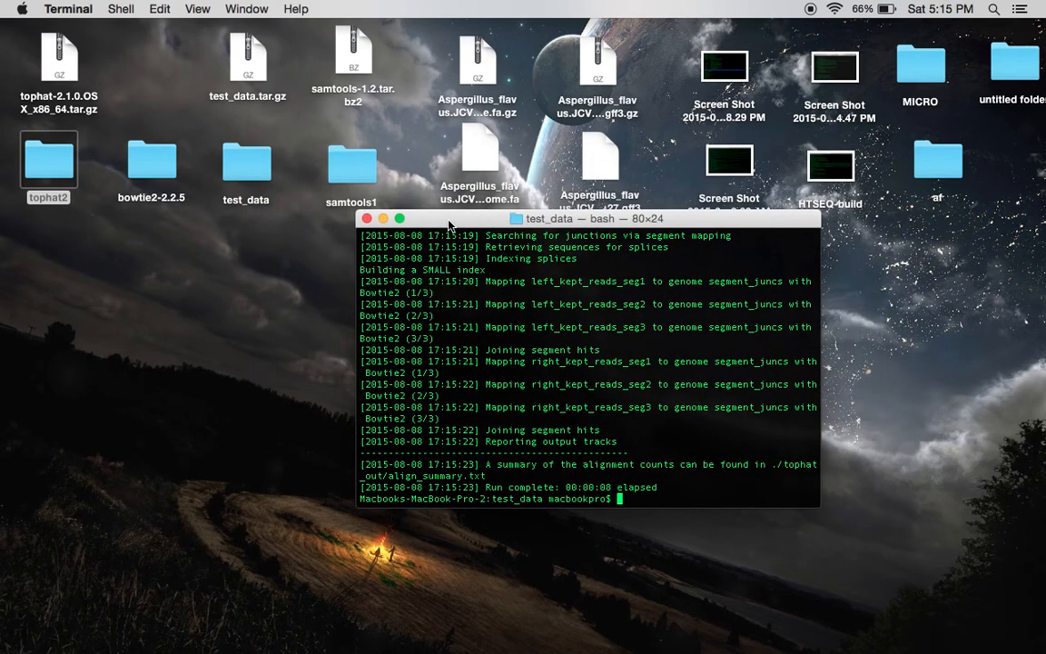
pyautogui.moveTo(15, 94)
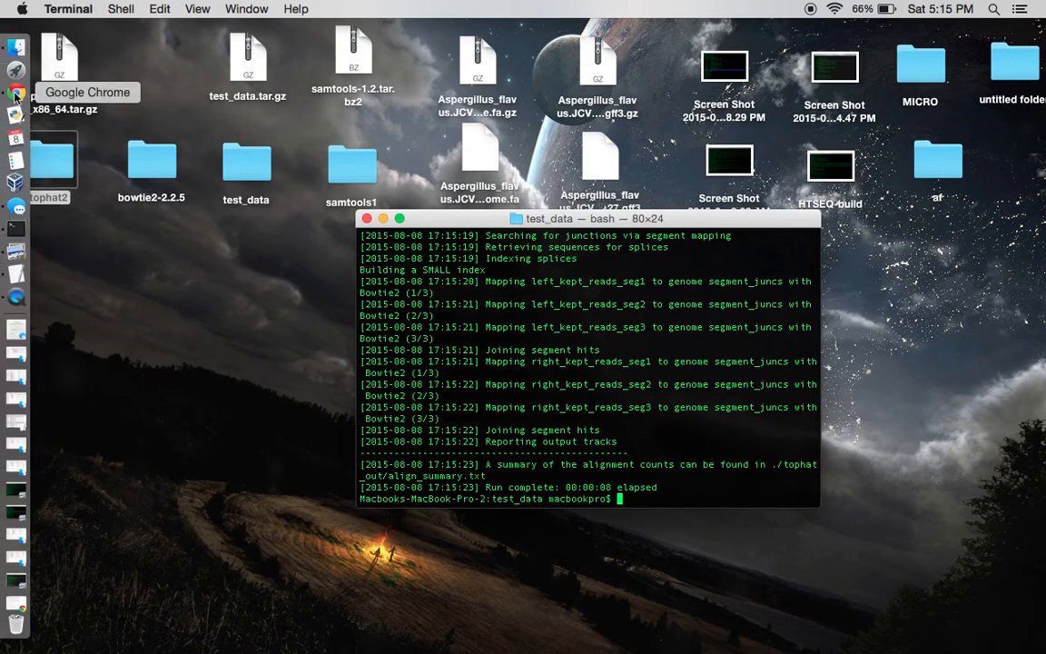
# Review the TopHat tutorial's expected test output and reference notes, then start a blank Chrome tab
pyautogui.click(17, 93)
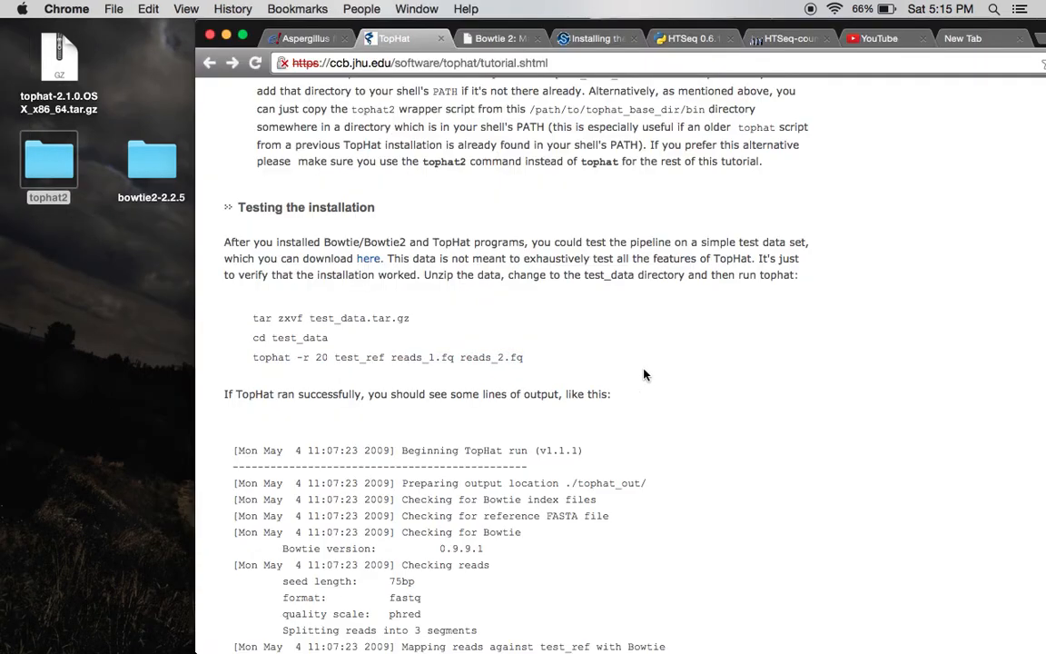
pyautogui.scroll(3)
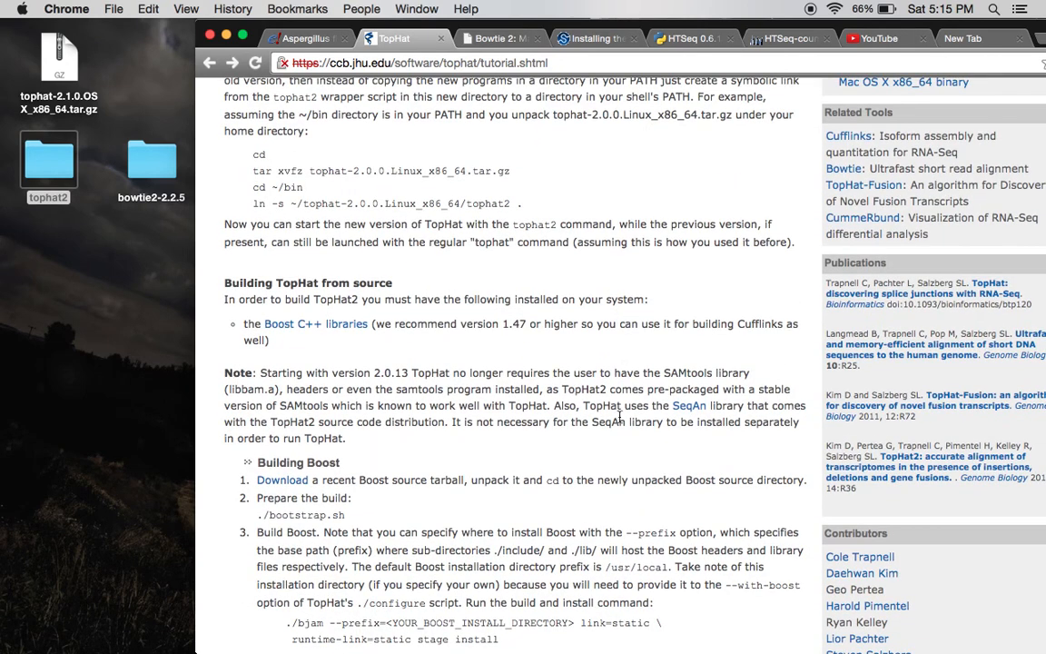
pyautogui.scroll(-3)
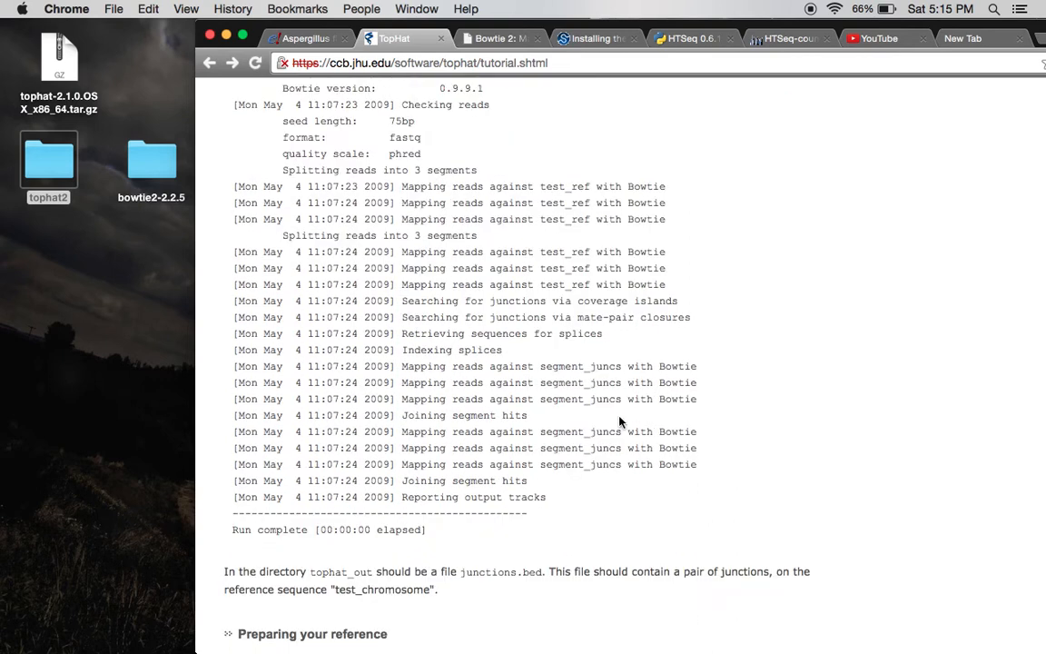
pyautogui.scroll(-3)
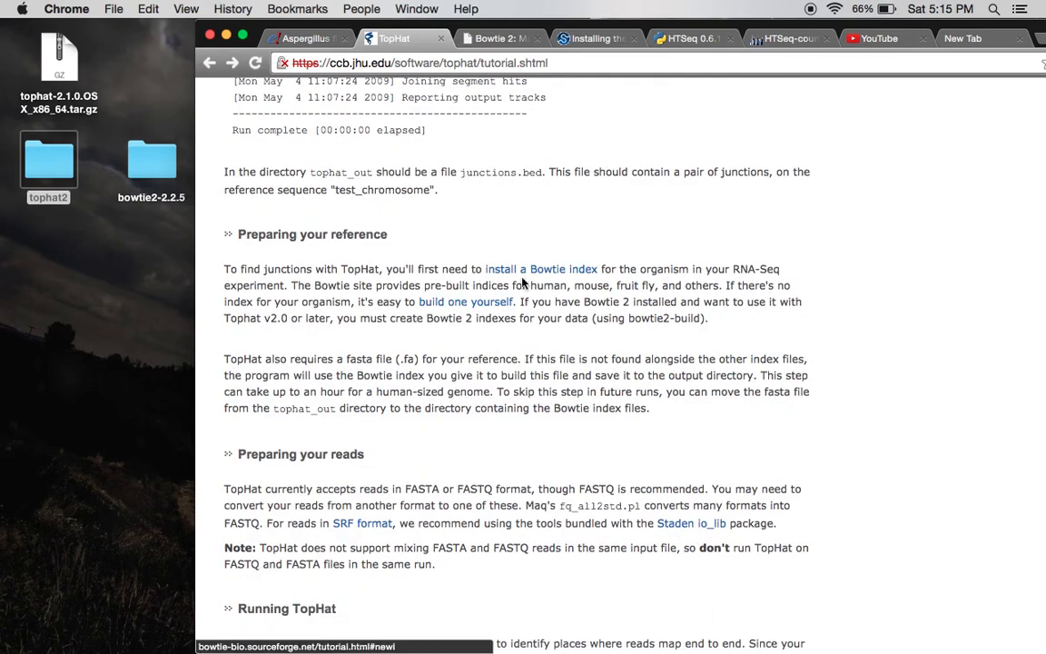
pyautogui.moveTo(486, 312)
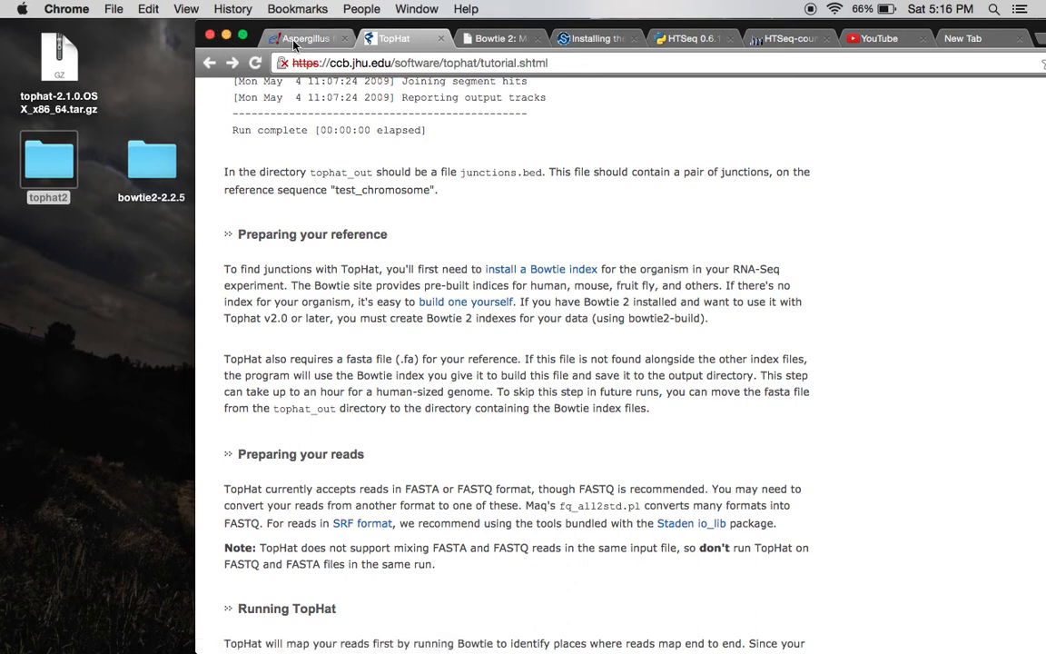
pyautogui.click(307, 38)
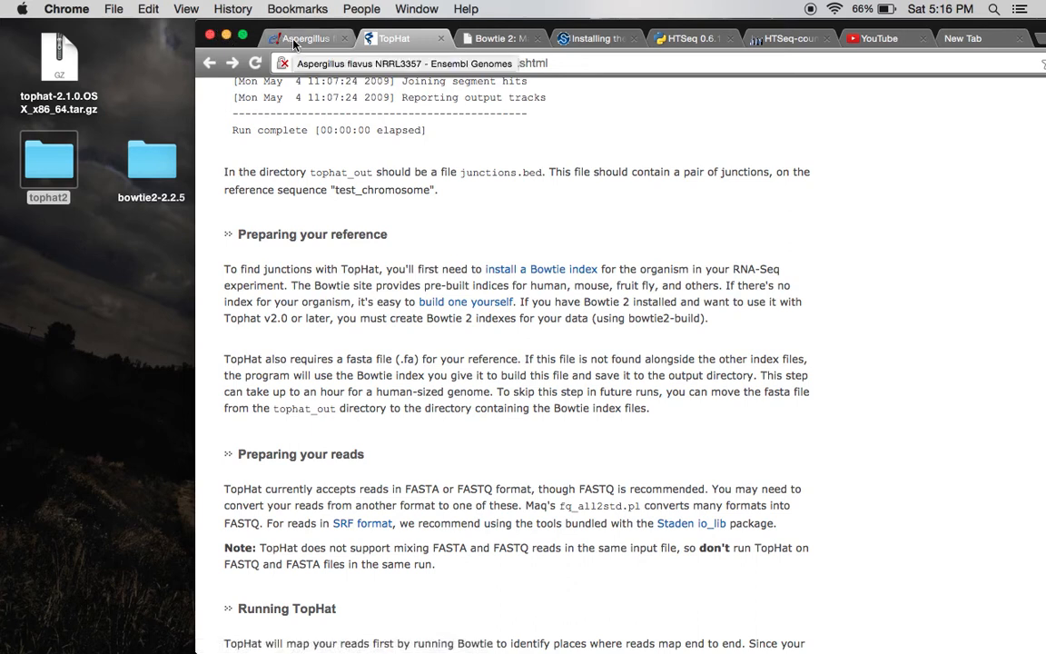
pyautogui.click(963, 38)
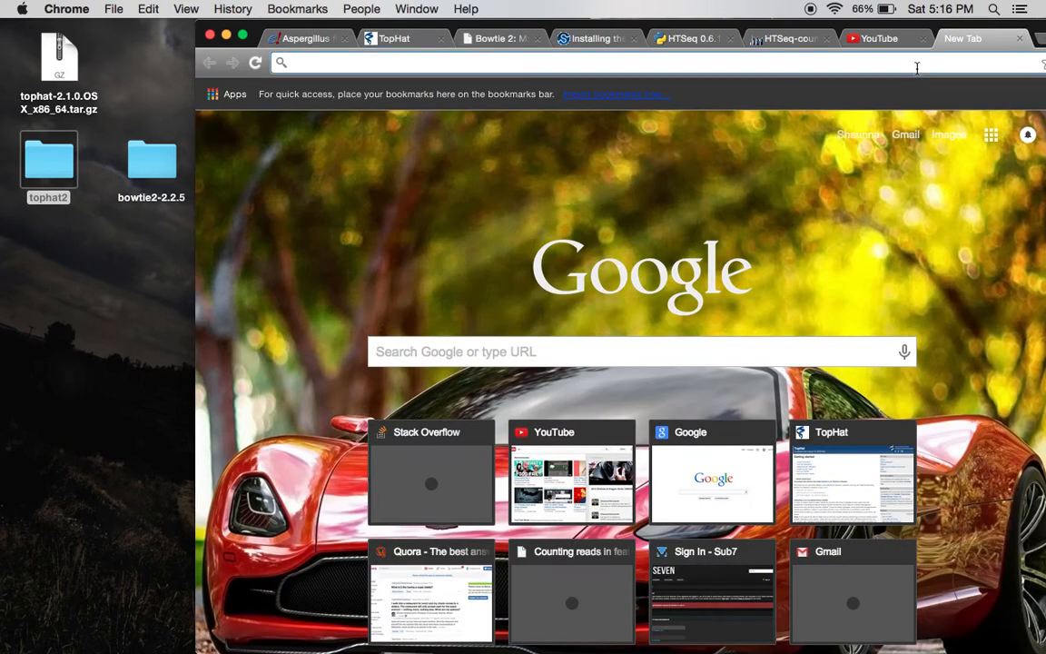
# Search 'aspergillus flavus reference genome' and request the Ensembl Fungi DNA FASTA download
pyautogui.write('aspergillus flavus reference genome')
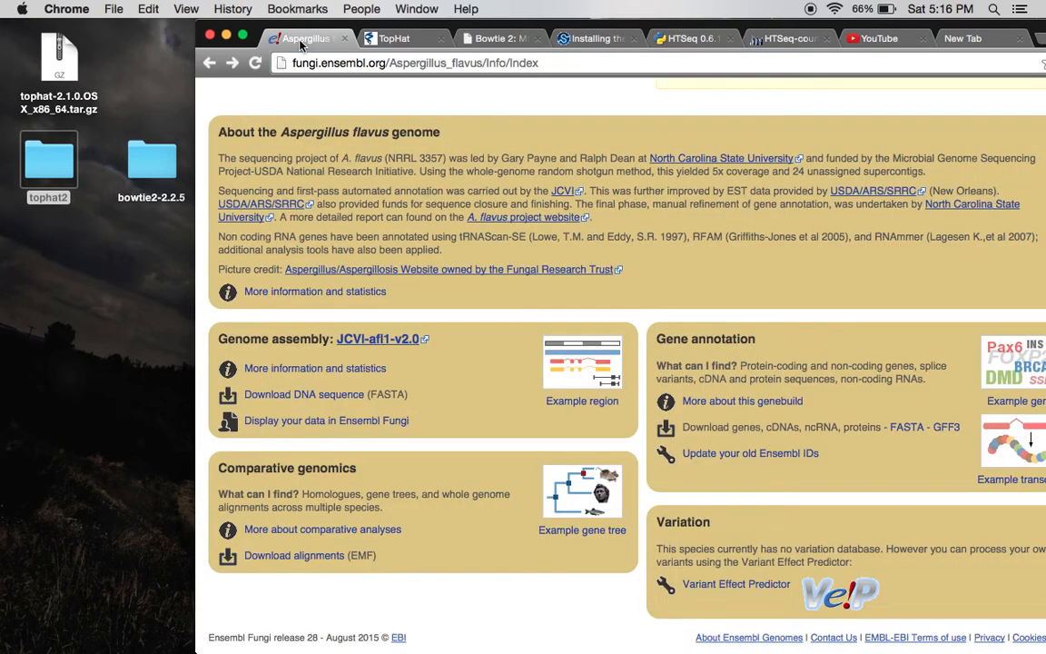
pyautogui.moveTo(326, 420)
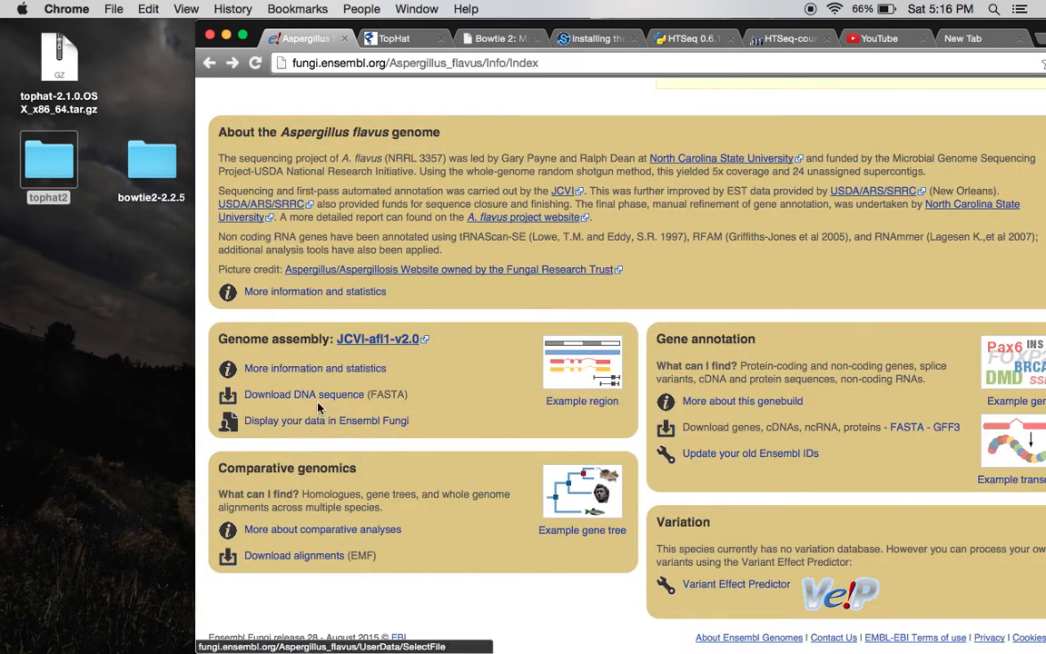
pyautogui.click(303, 394)
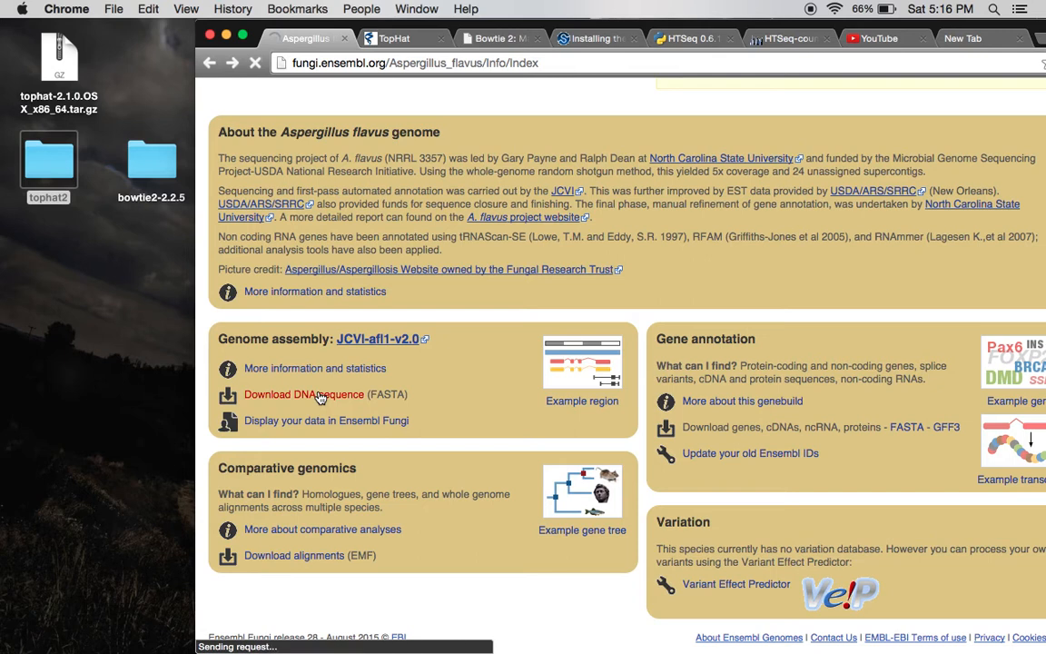
pyautogui.click(303, 395)
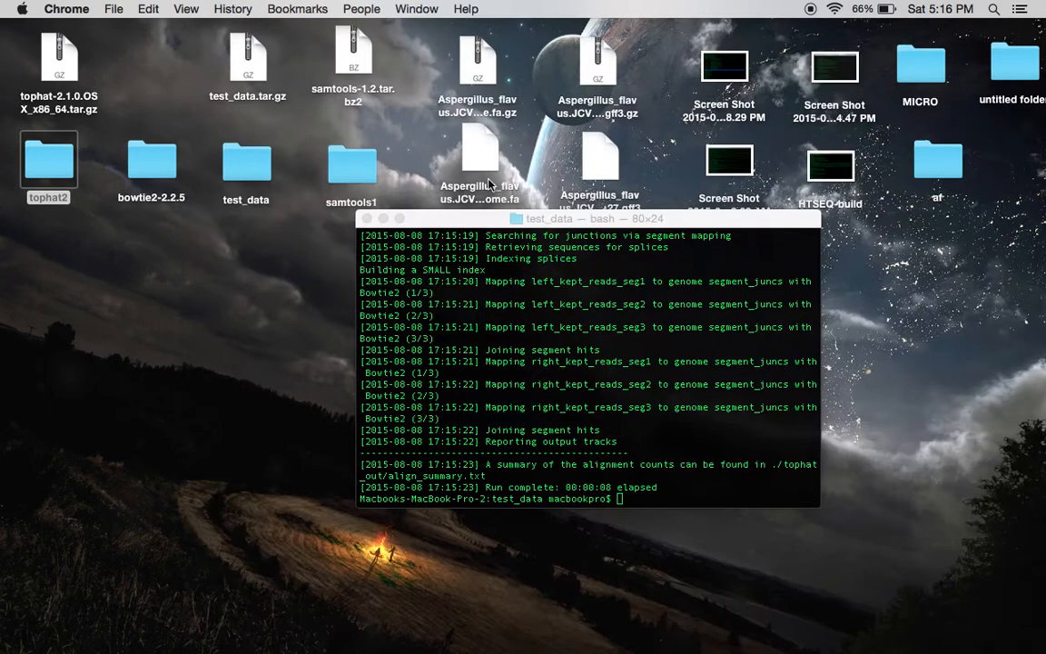
# Start bowtie2-build on the A. flavus genome FASTA with prefix Asperguills_flavus, then interrupt it
pyautogui.click(479, 168)
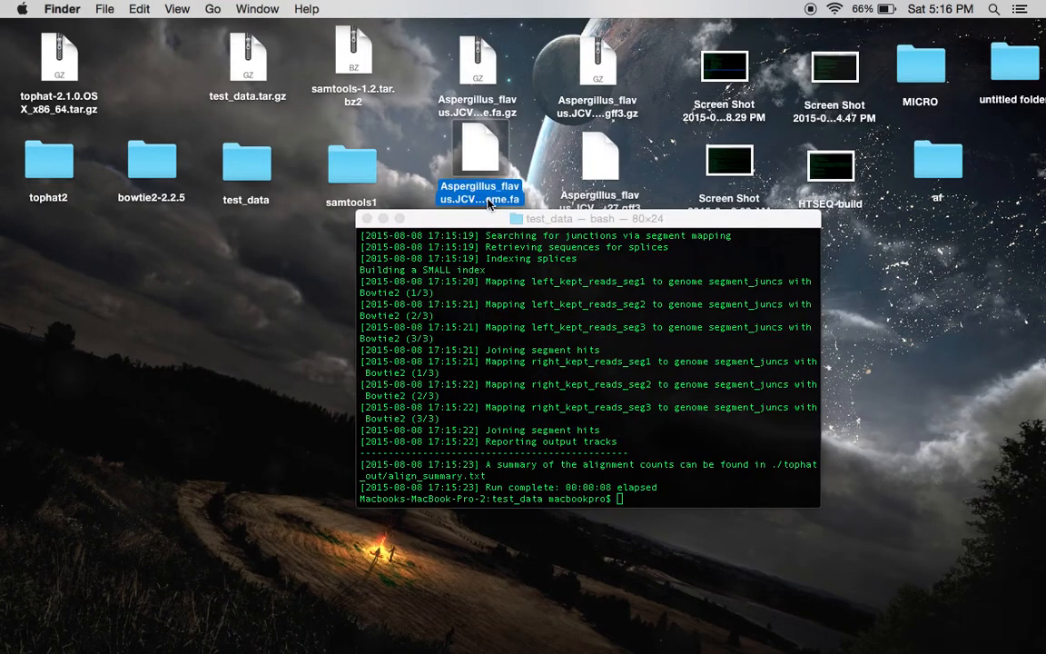
pyautogui.moveTo(474, 223)
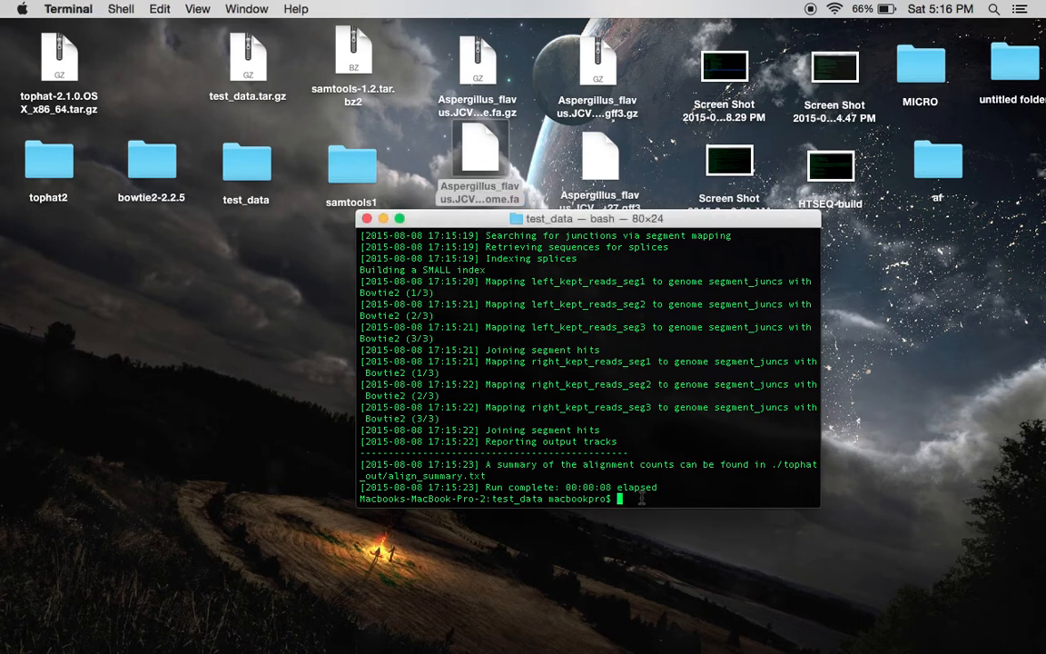
pyautogui.write('bowt')
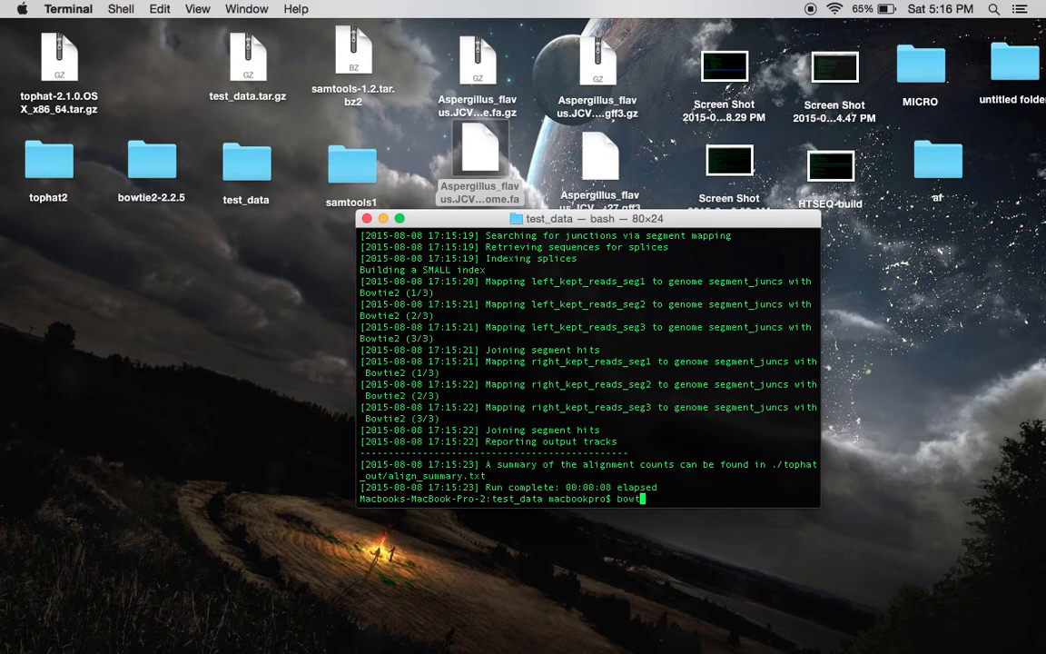
pyautogui.write('ie2-')
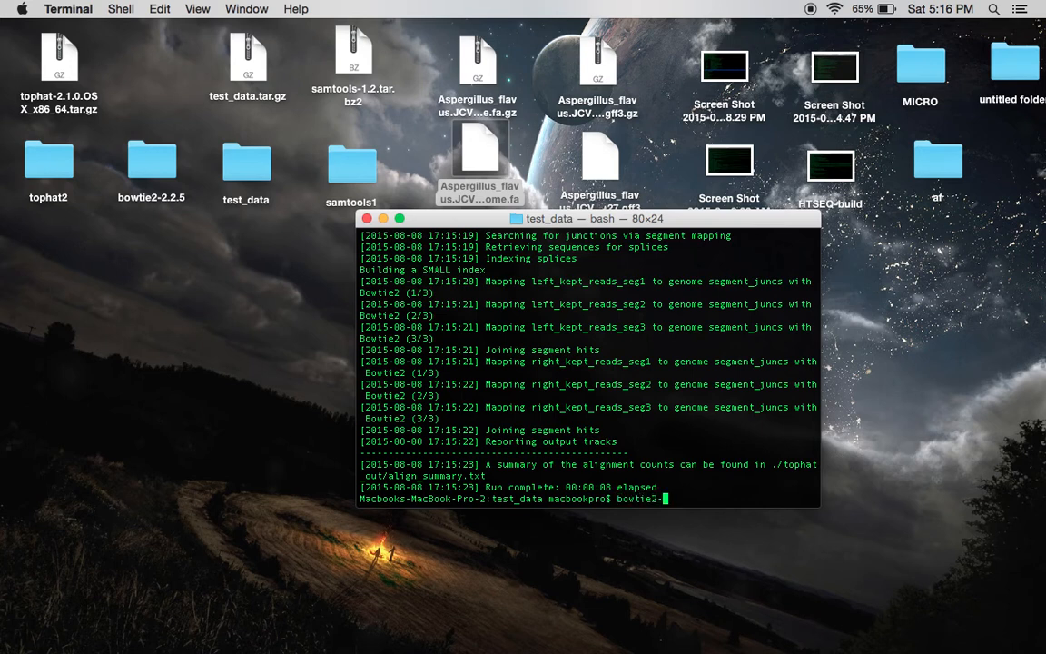
pyautogui.write('build /Users/macbookpro/Desktop/')
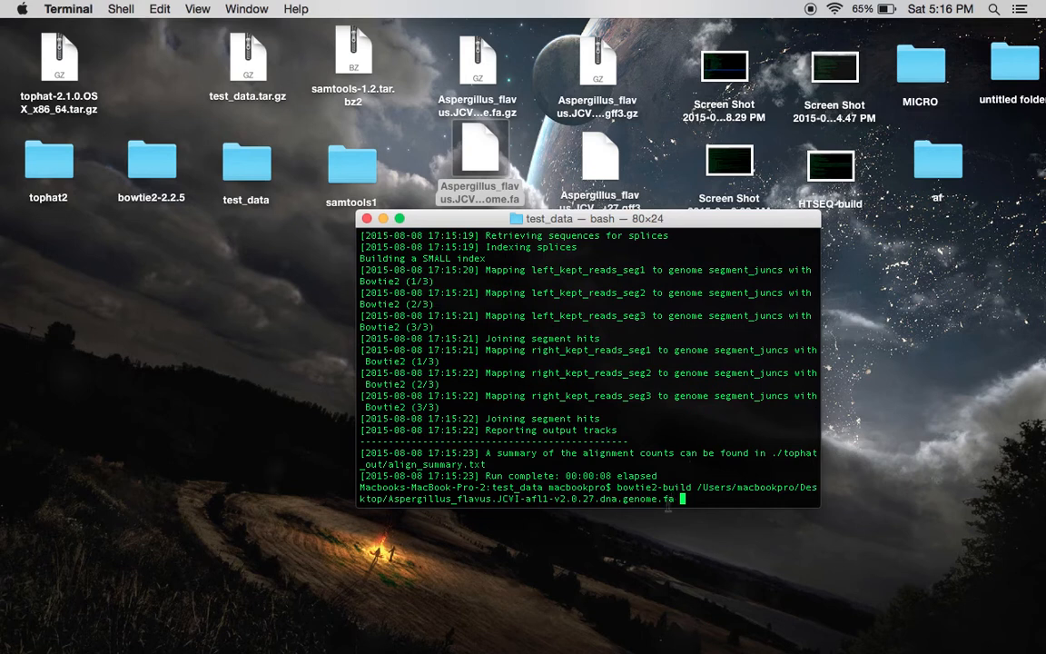
pyautogui.write('A')
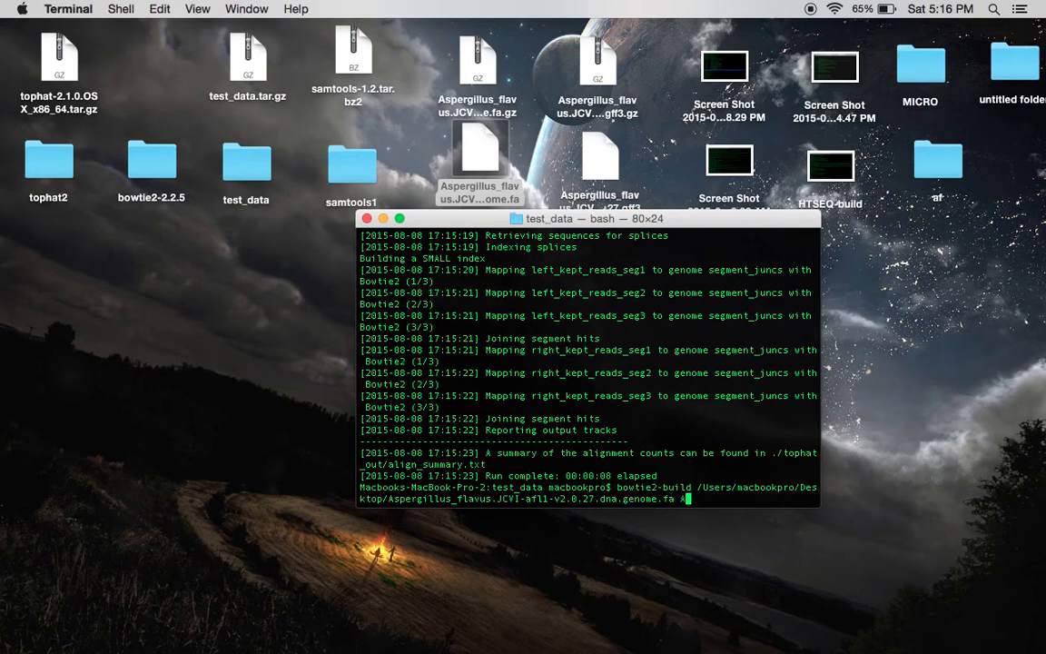
pyautogui.write('sperguills_flavus')
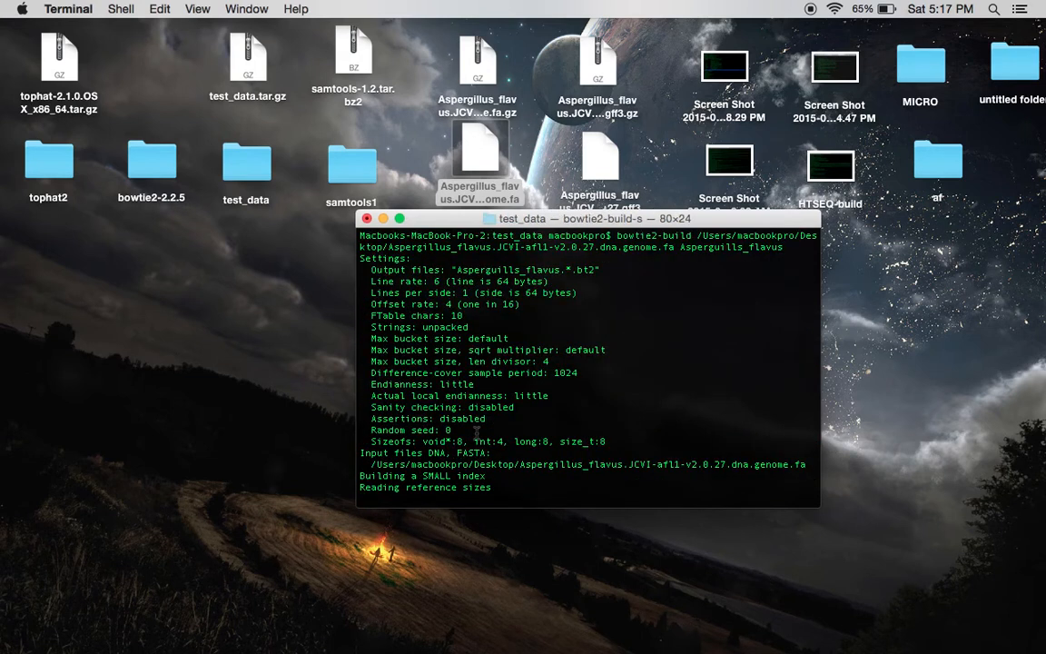
pyautogui.press('ctrl+c')
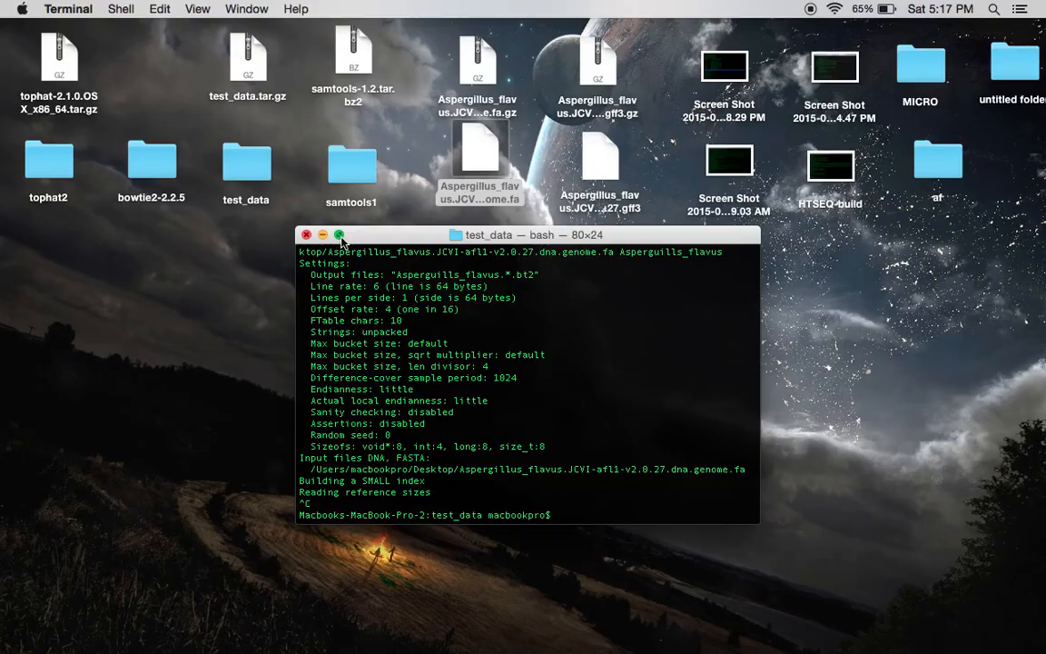
# Open the desktop test_data folder in Finder
pyautogui.click(338, 235)
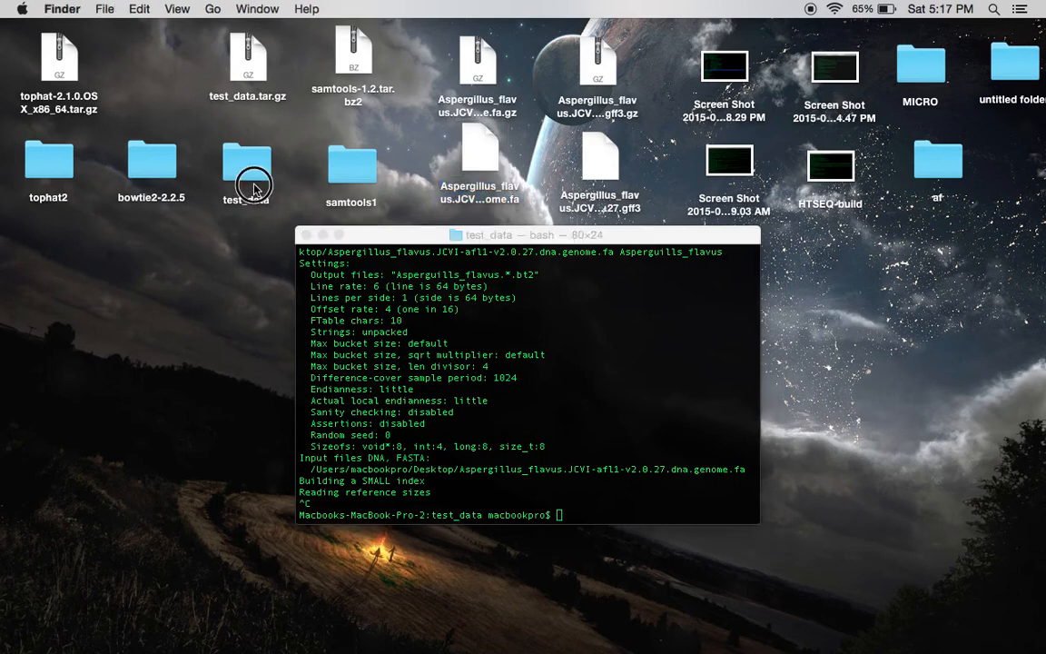
pyautogui.doubleClick(247, 167)
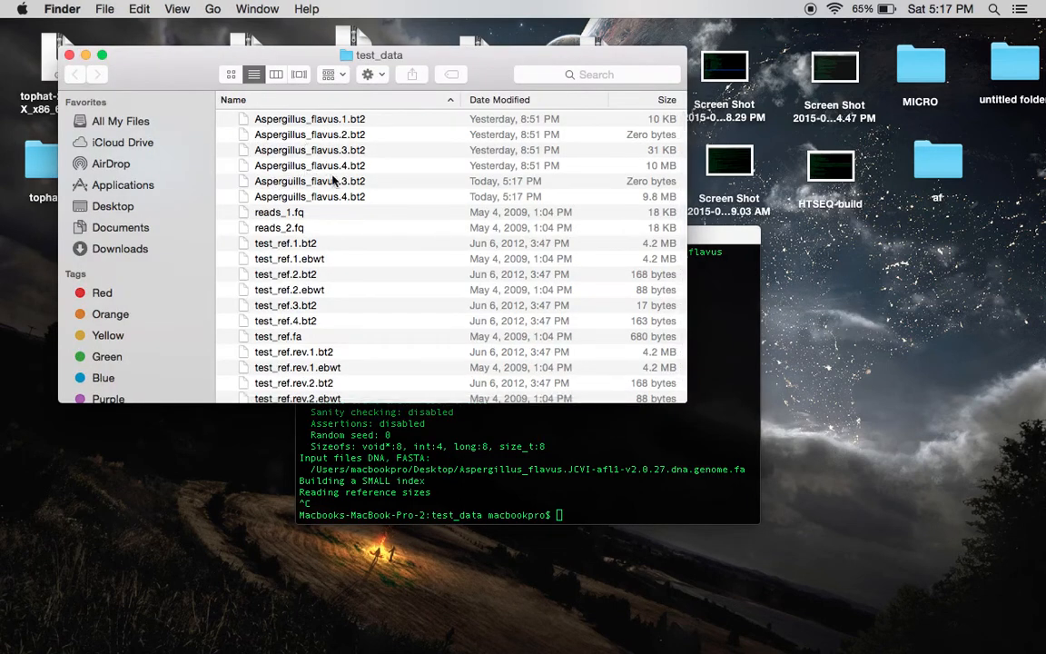
pyautogui.moveTo(134, 75)
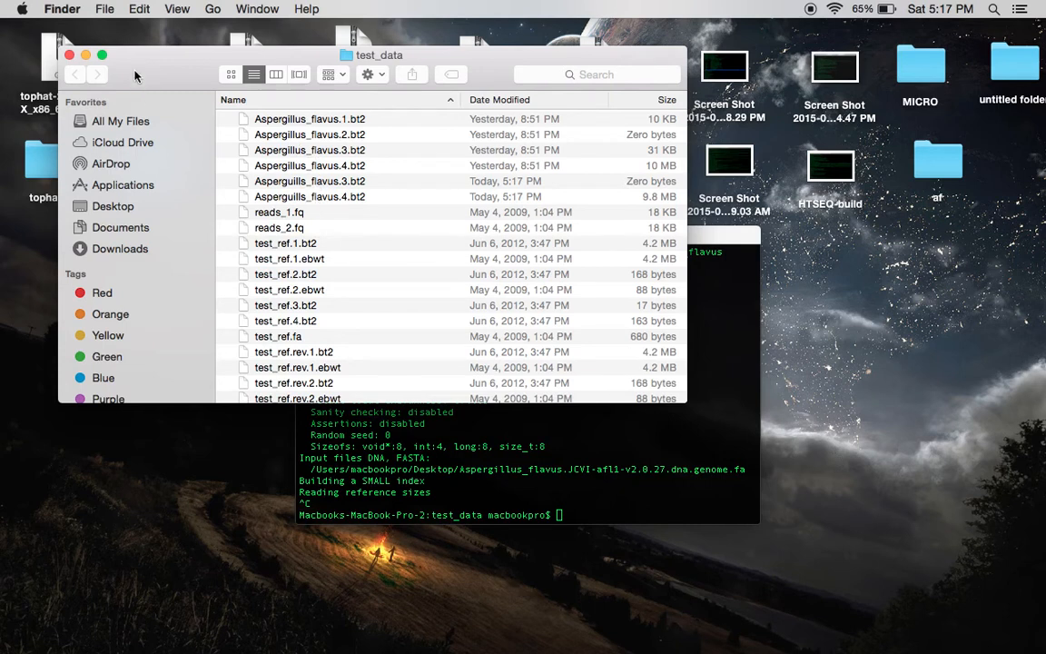
pyautogui.moveTo(201, 152)
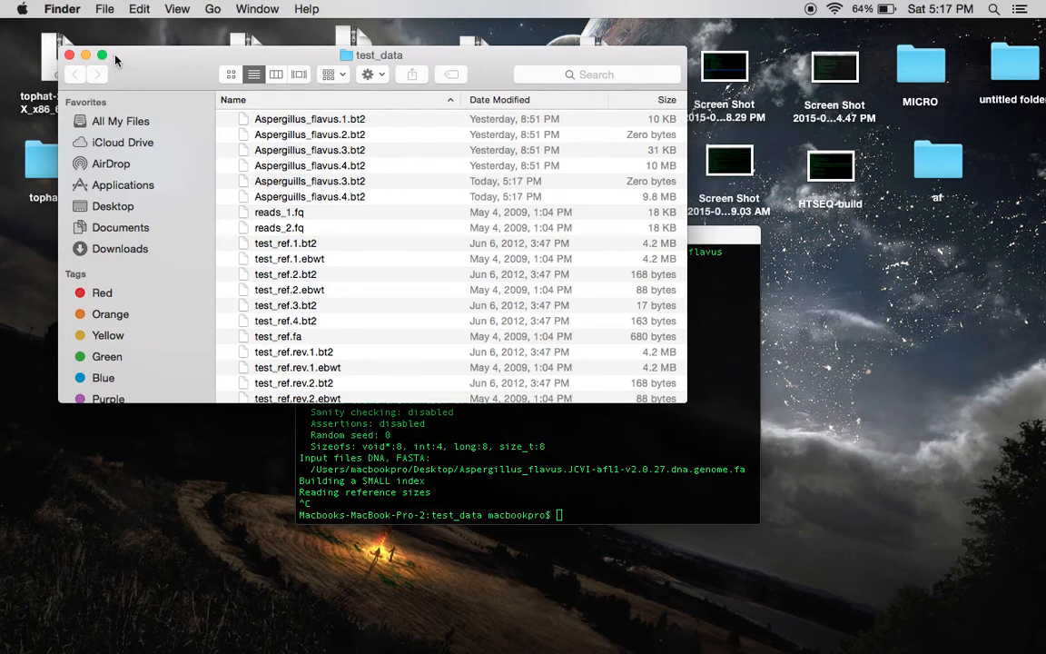
pyautogui.moveTo(570, 415)
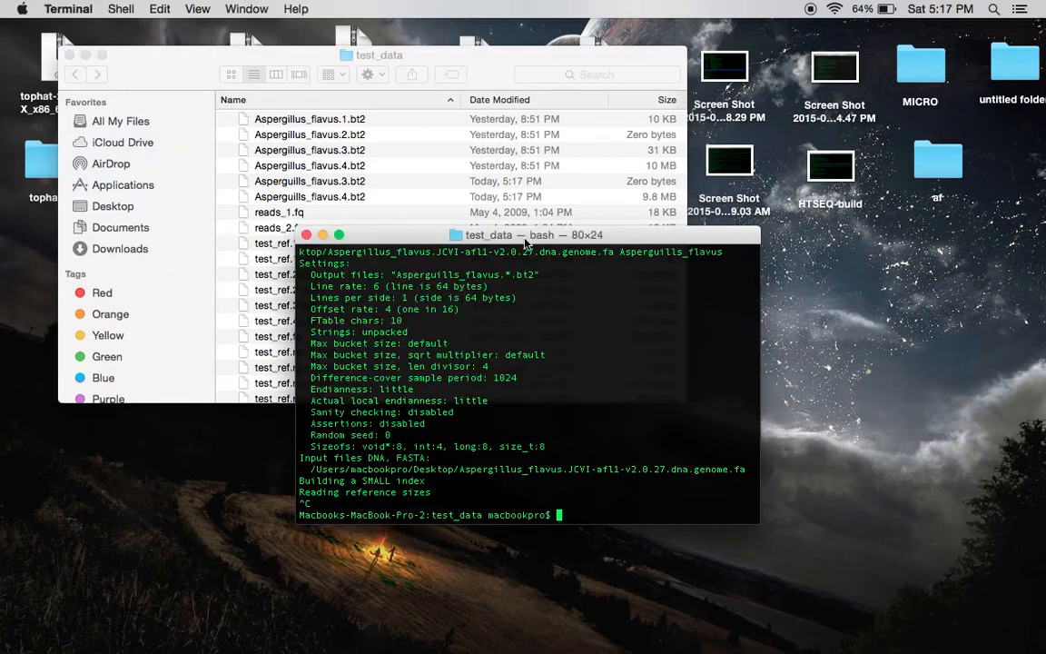
# Drag the Preview window aside to return to Terminal
pyautogui.moveTo(522, 234); pyautogui.dragTo(508, 168)
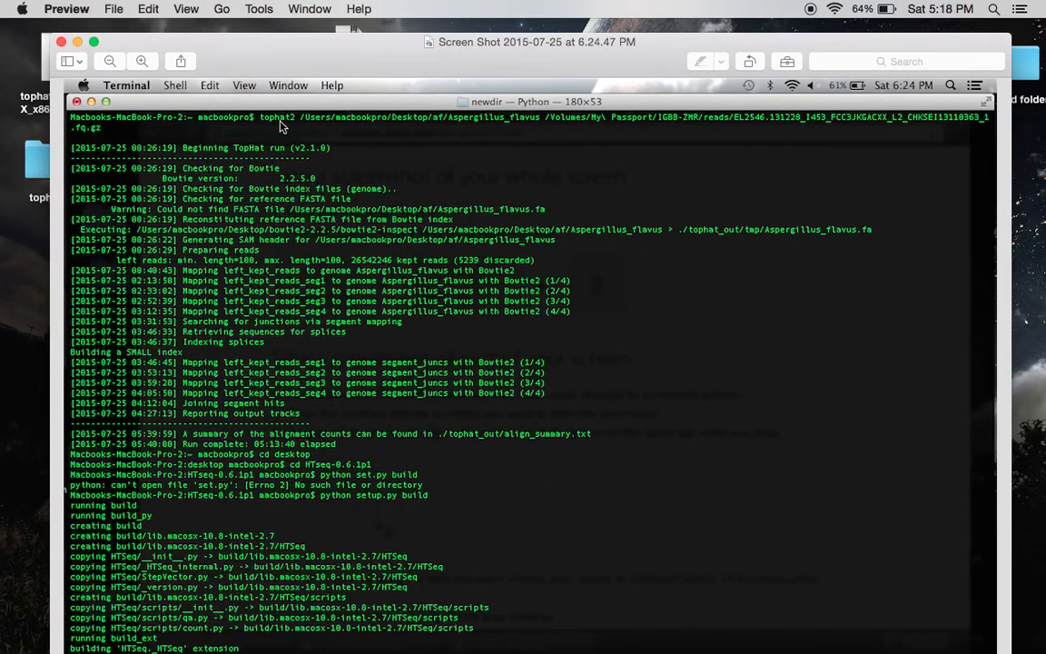
pyautogui.moveTo(511, 141)
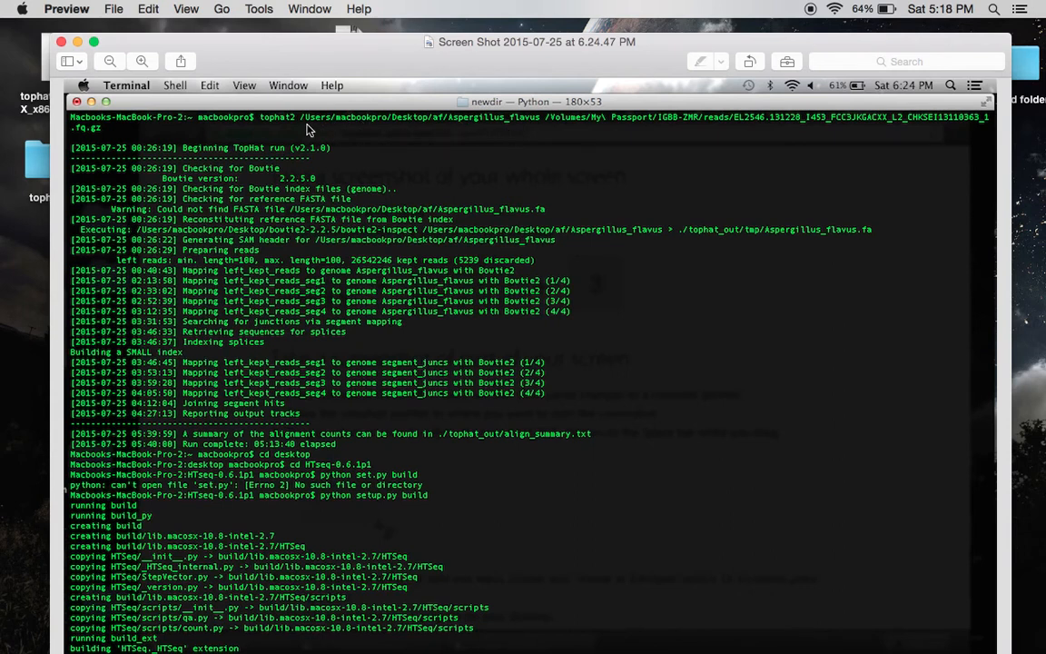
pyautogui.moveTo(354, 130)
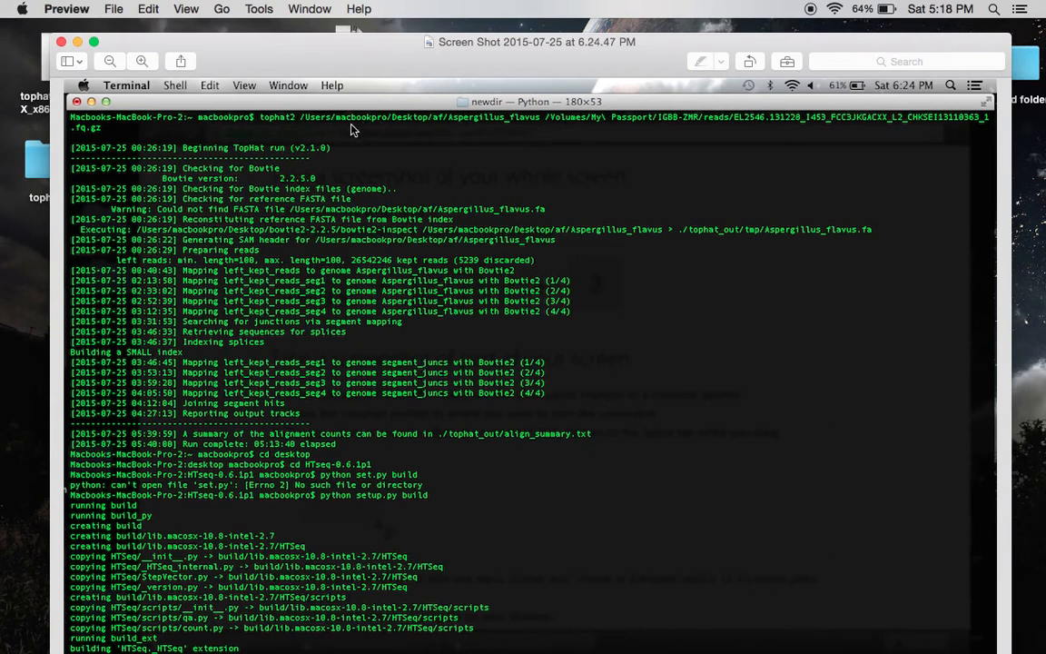
pyautogui.moveTo(453, 135)
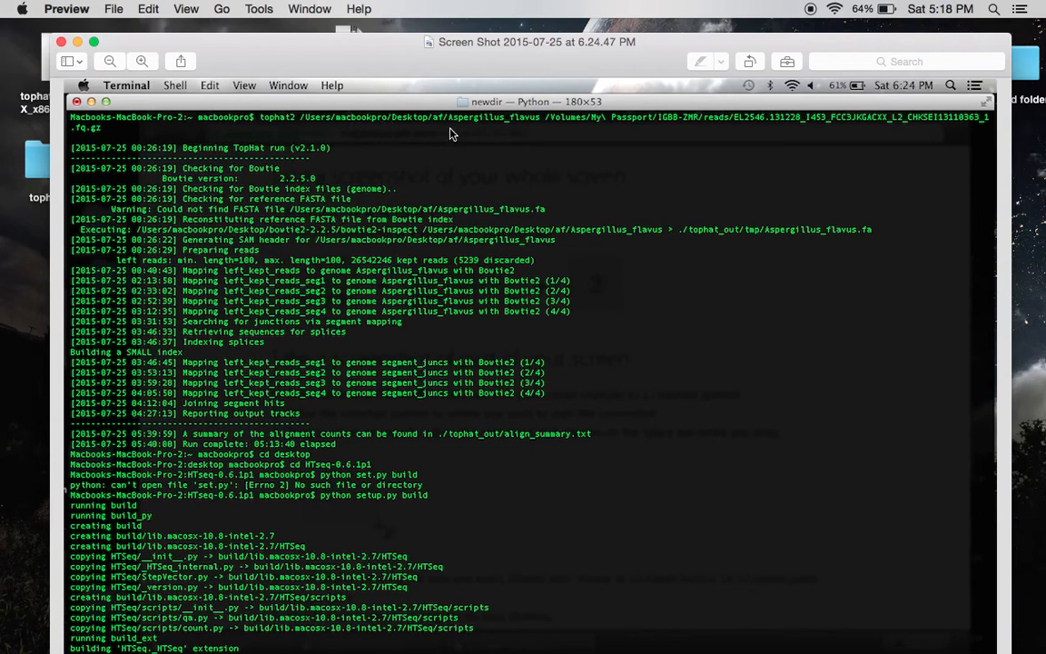
pyautogui.moveTo(460, 202)
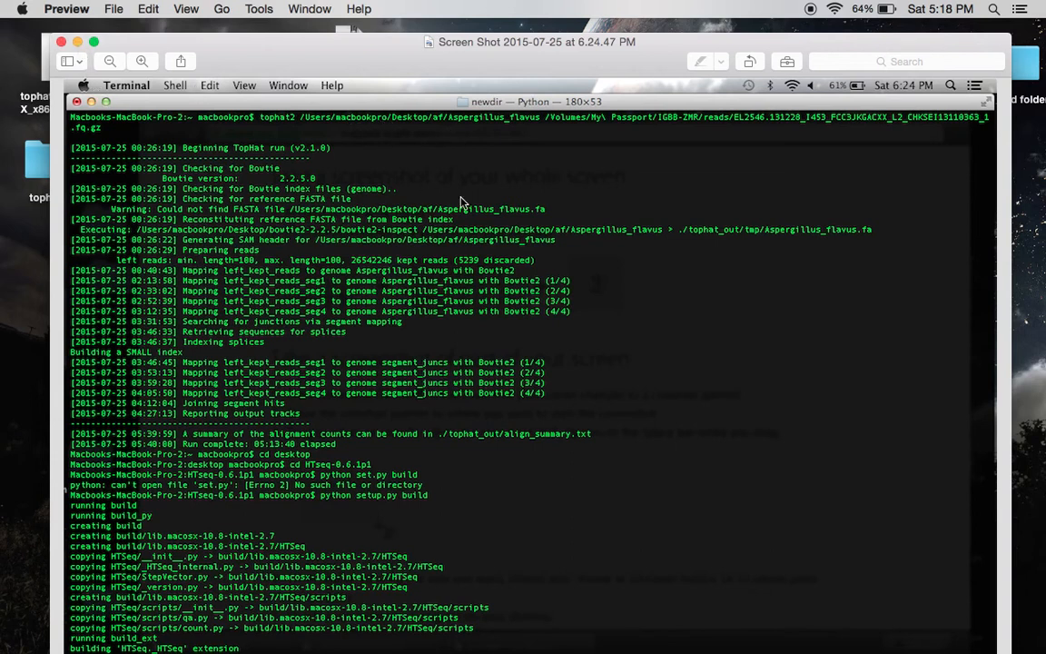
pyautogui.moveTo(439, 127)
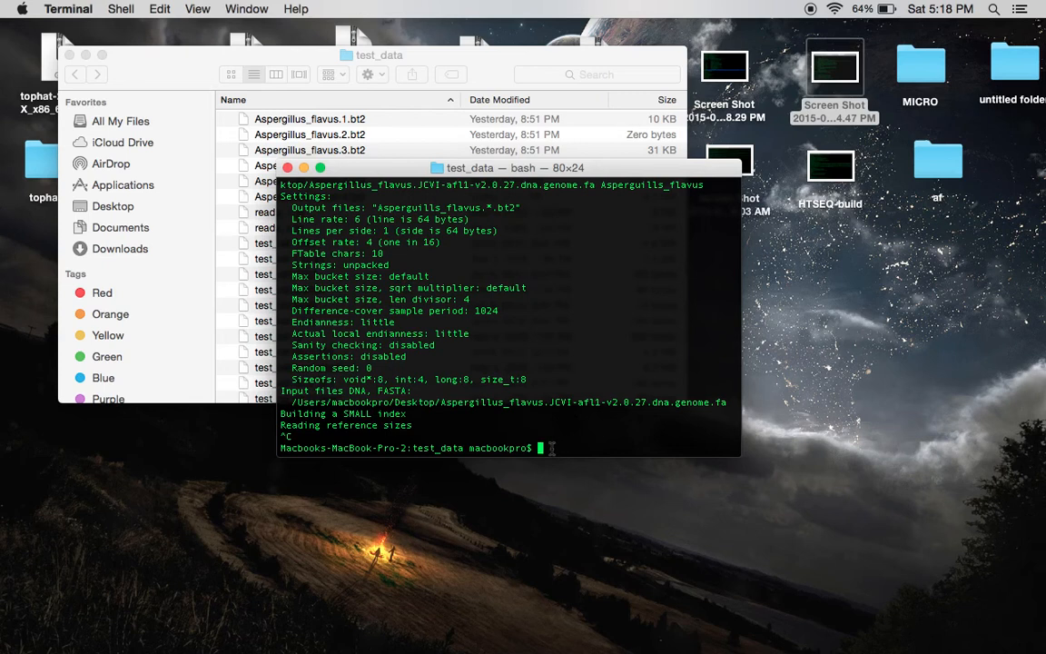
# Type a tophat2 command with the Desktop/af path and Asperguills_flavus index name
pyautogui.write('tophat')
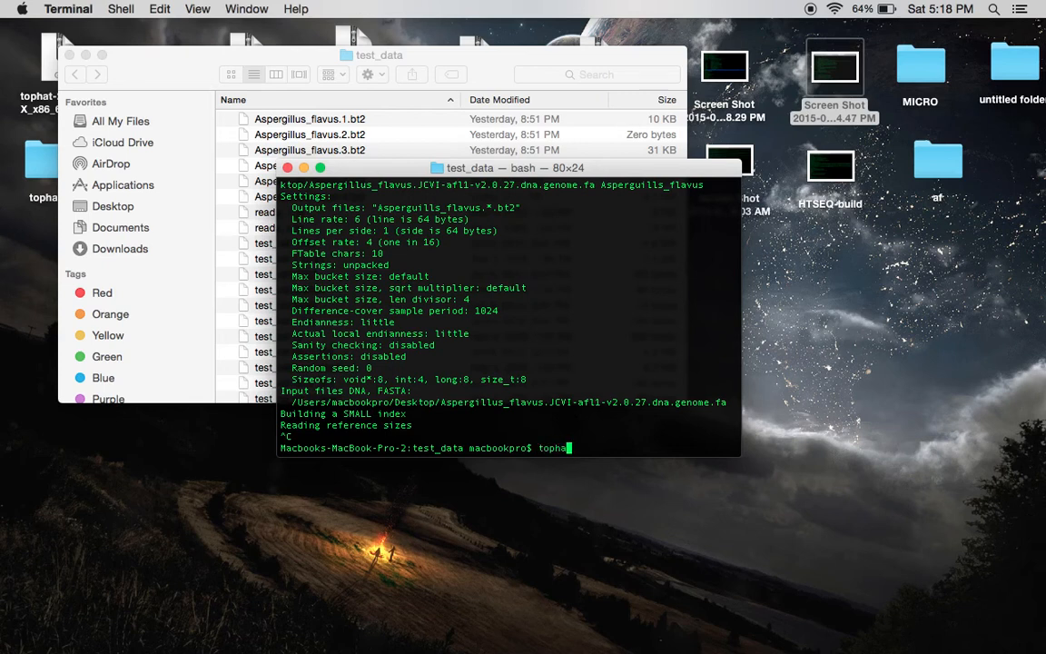
pyautogui.write('2 /Users/macbookpro/Desktop/af')
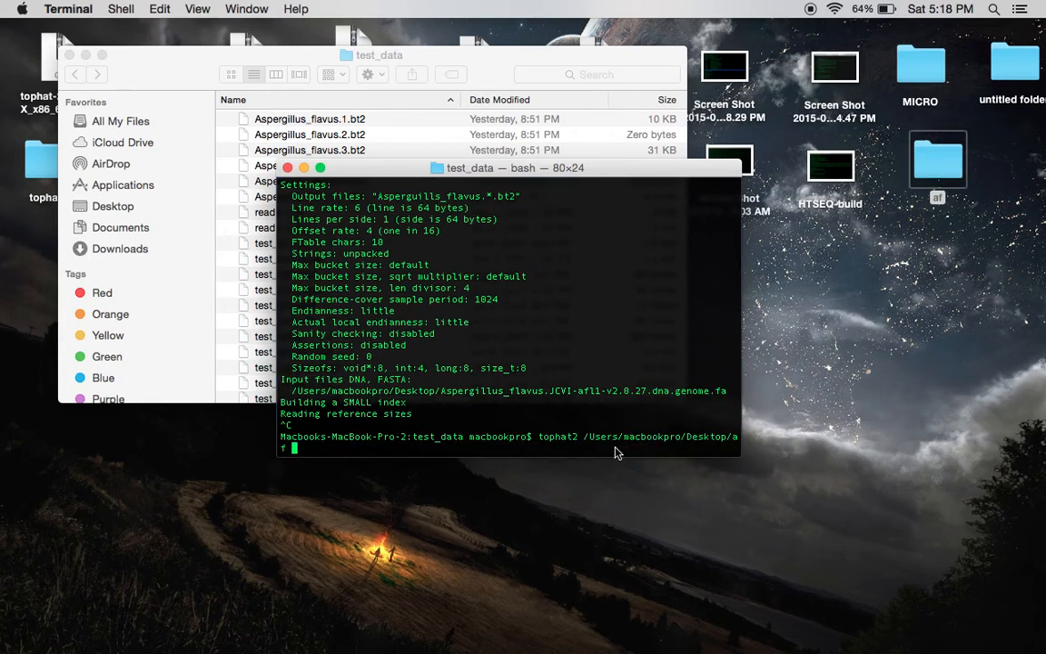
pyautogui.moveTo(431, 491)
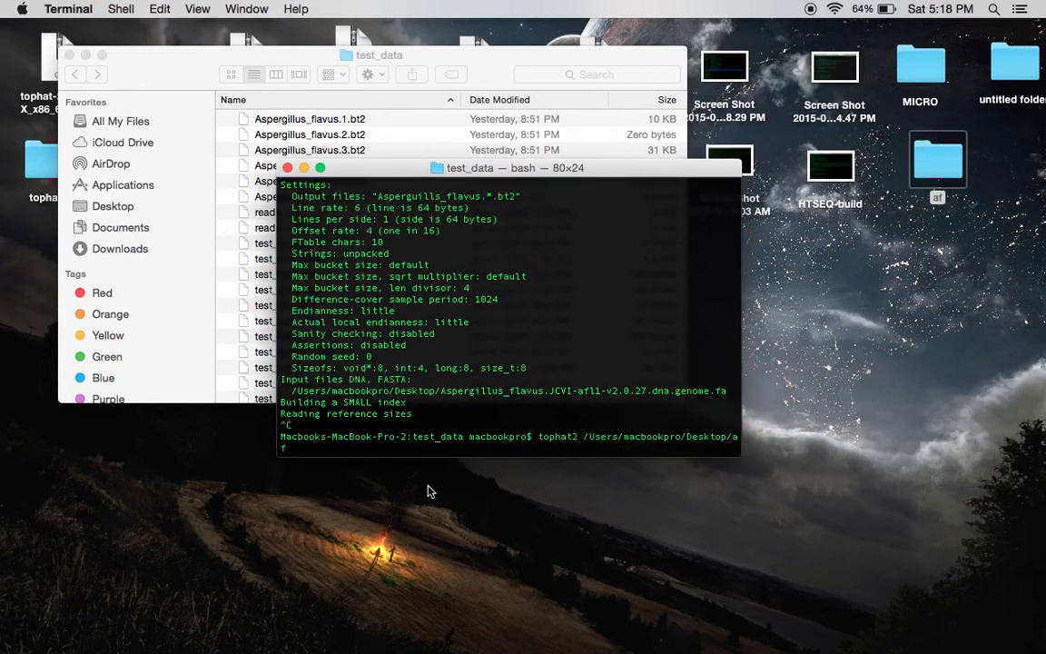
pyautogui.write('Asperguills_')
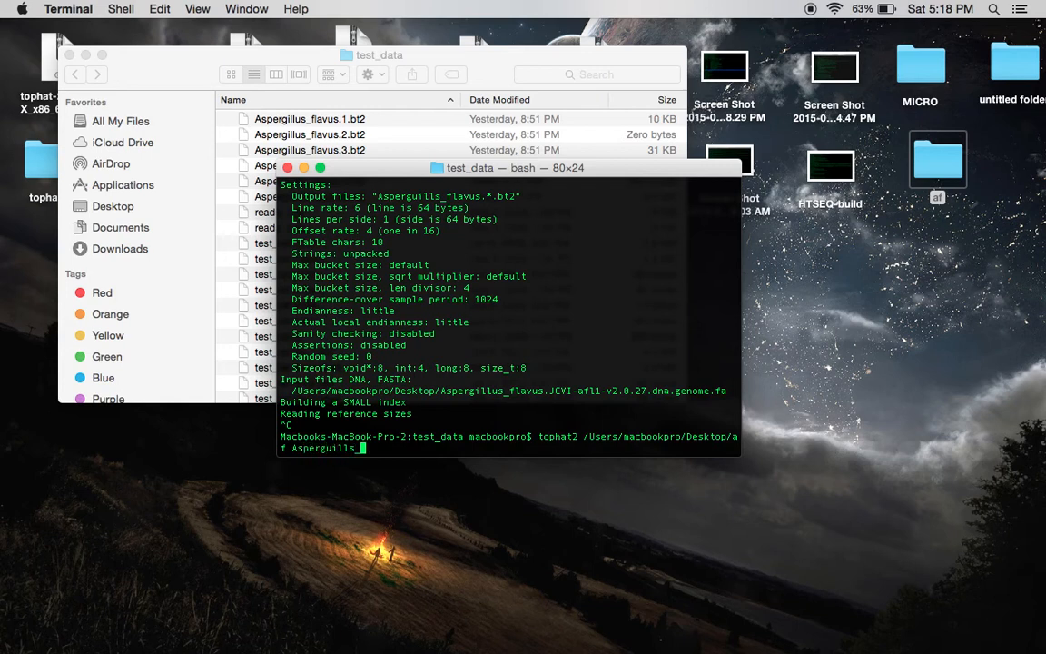
pyautogui.write('flavus')
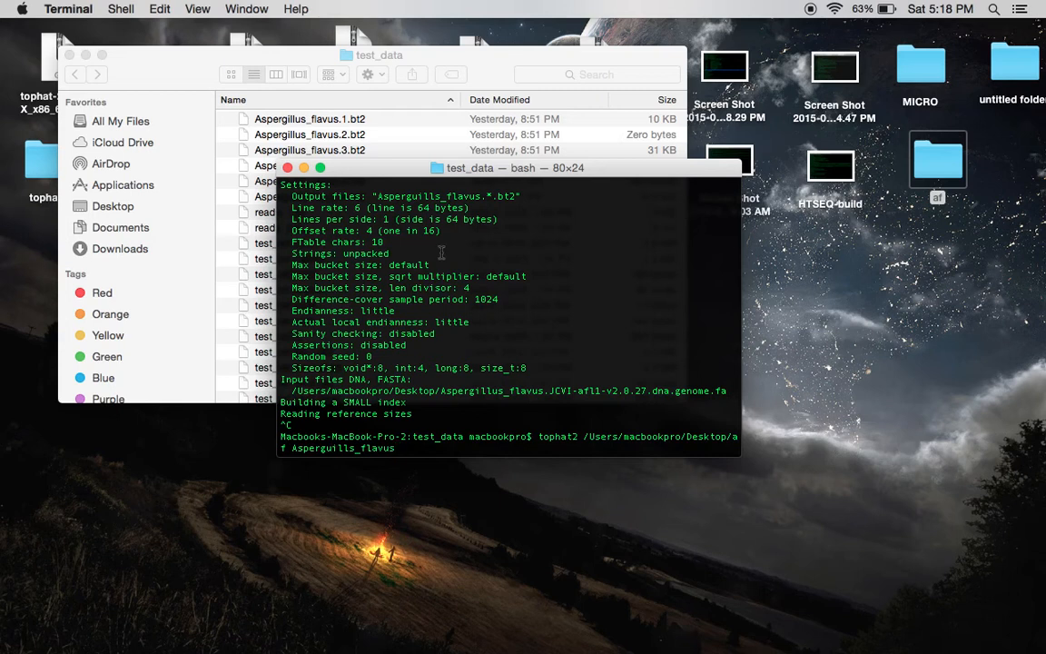
pyautogui.moveTo(799, 60)
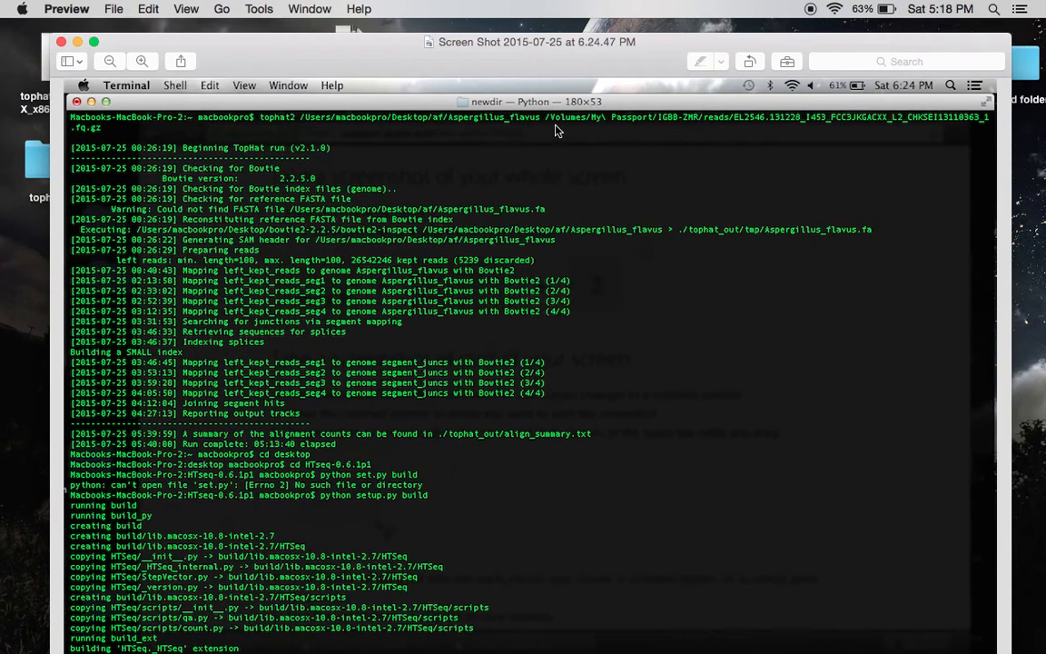
pyautogui.moveTo(724, 135)
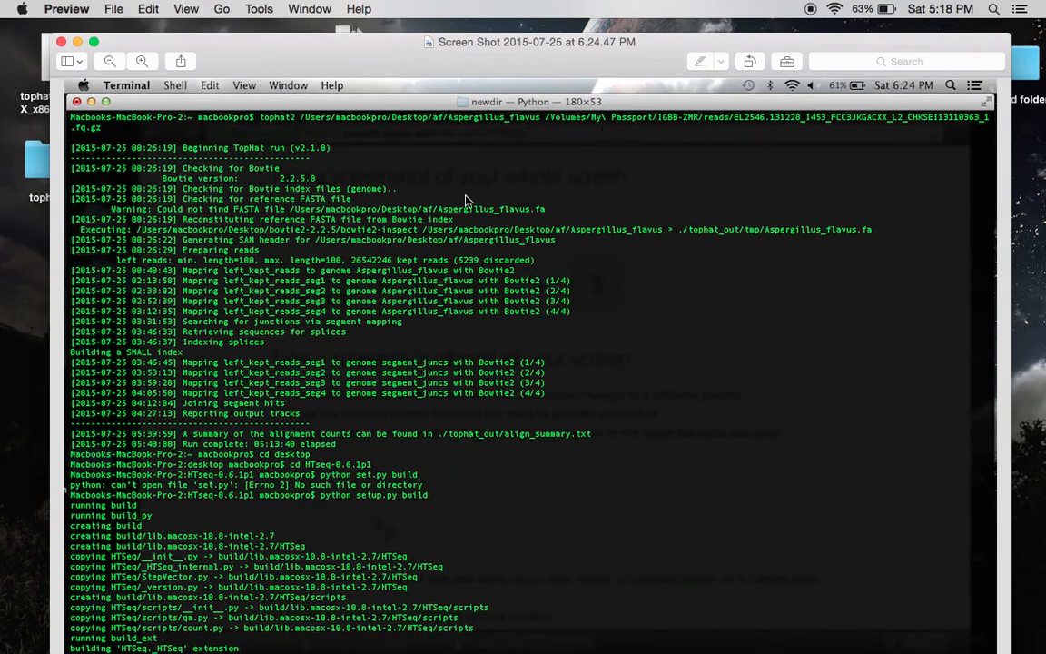
pyautogui.moveTo(186, 188)
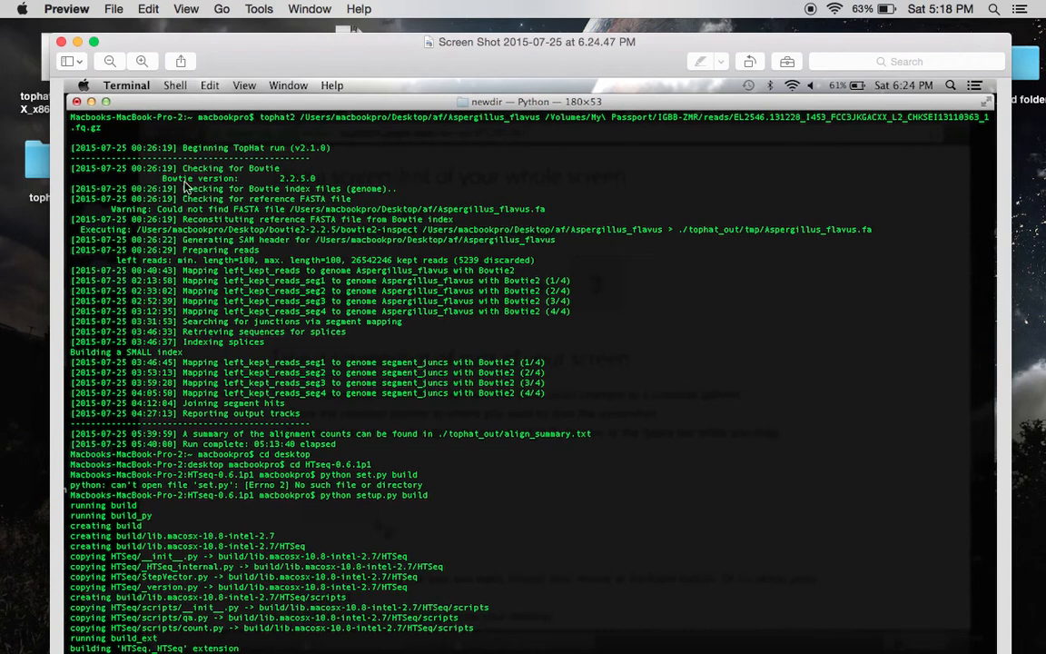
pyautogui.moveTo(306, 381)
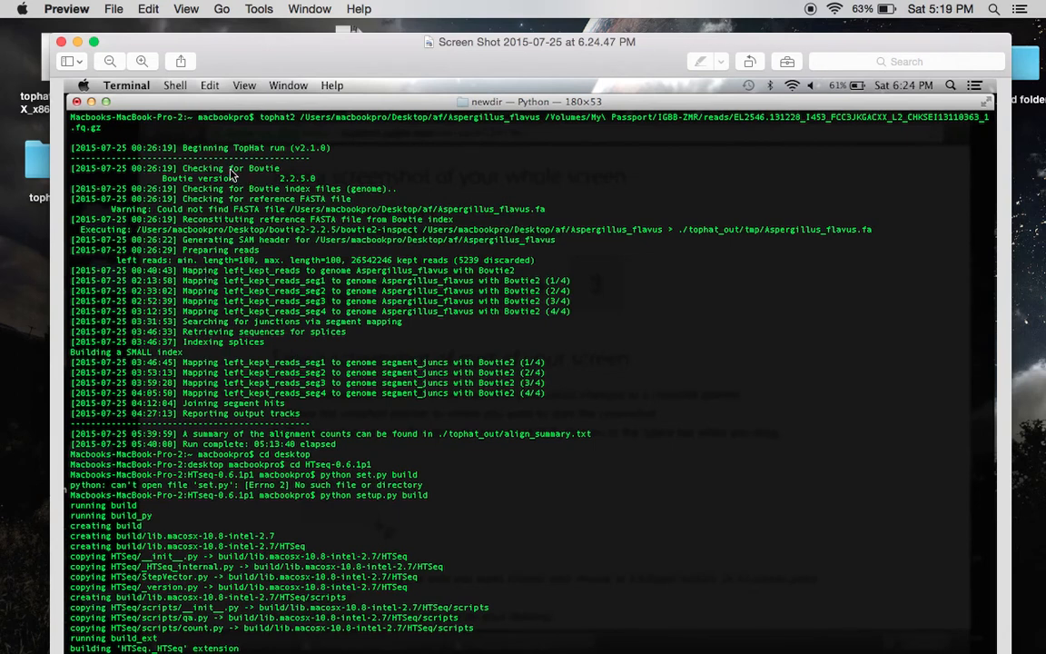
pyautogui.moveTo(244, 372)
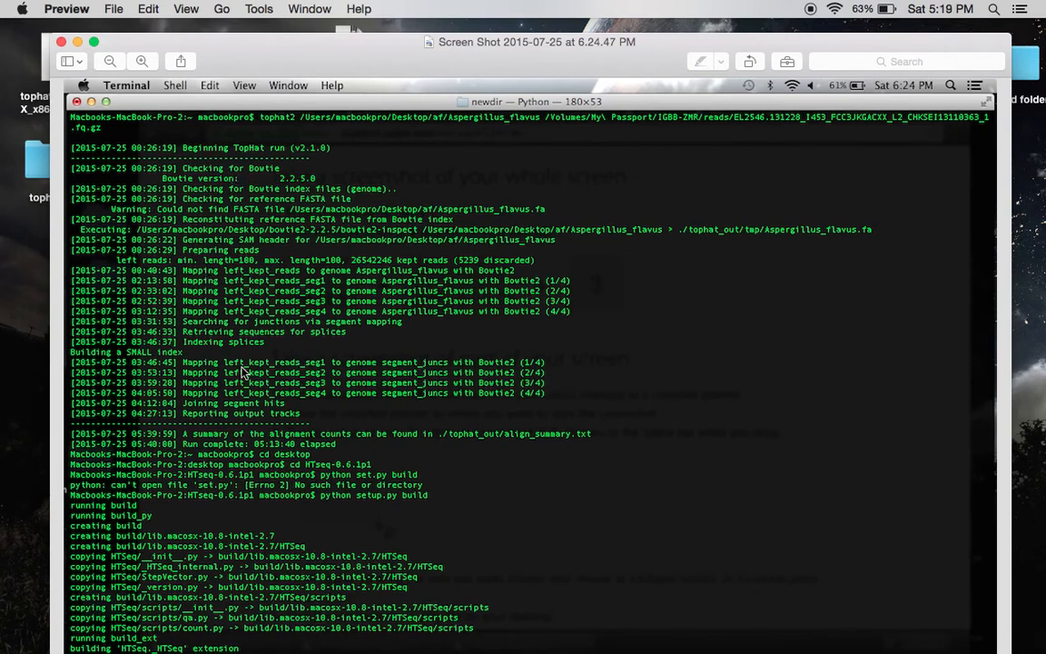
pyautogui.moveTo(316, 208)
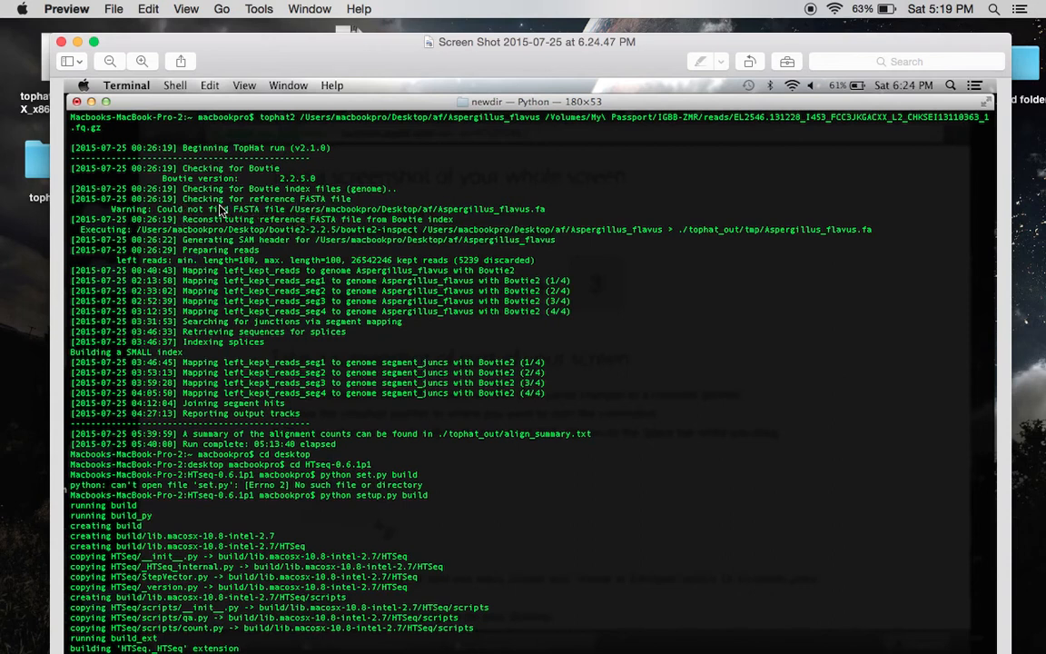
pyautogui.moveTo(274, 218)
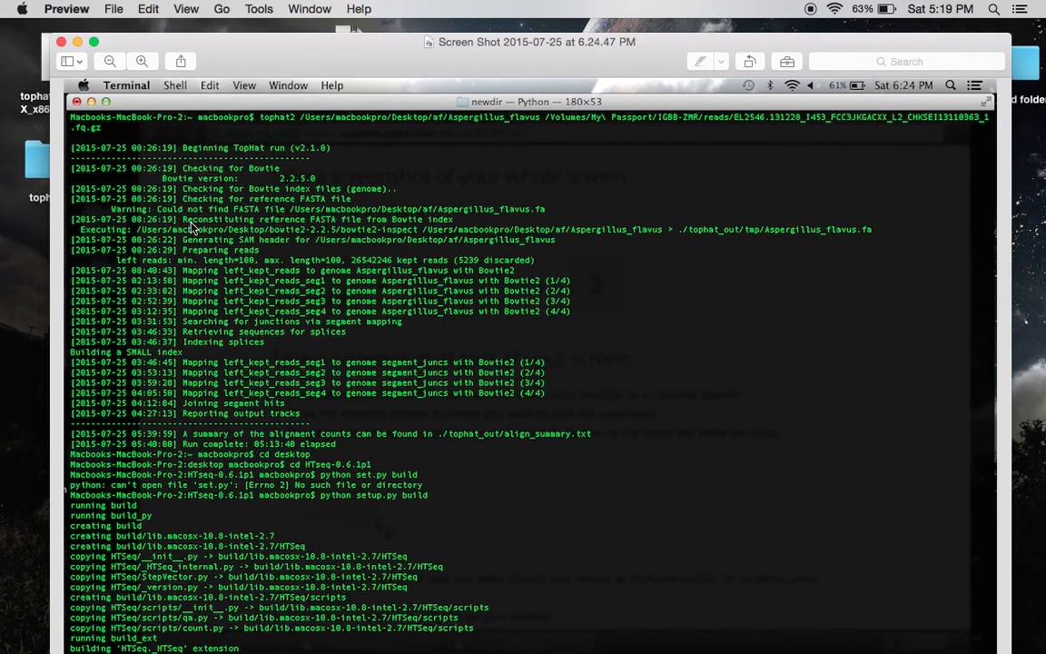
pyautogui.moveTo(241, 230)
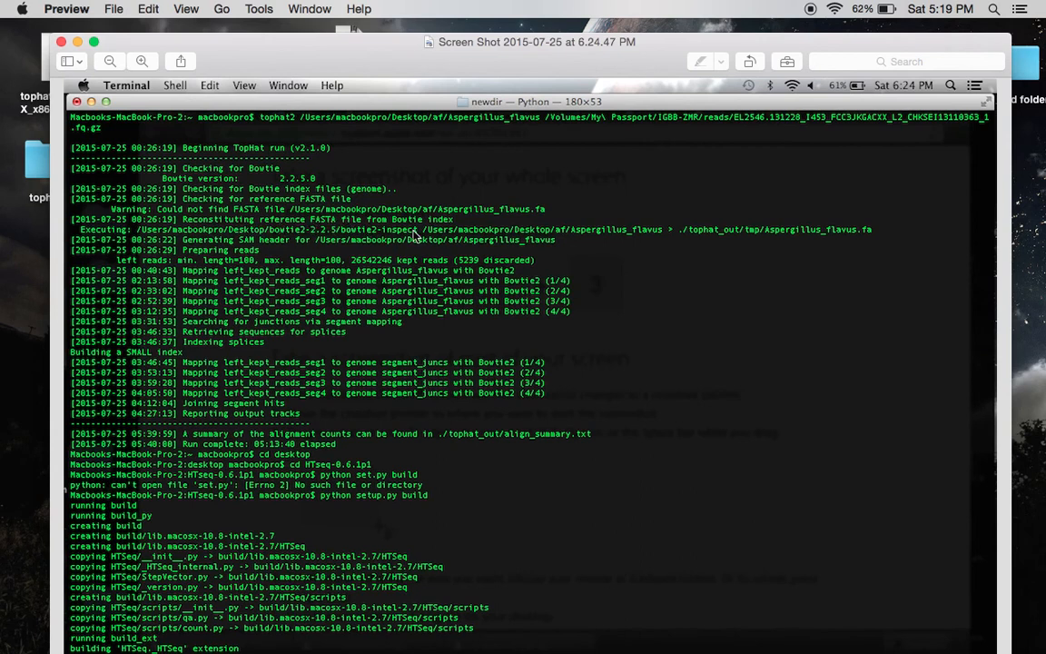
pyautogui.moveTo(446, 240)
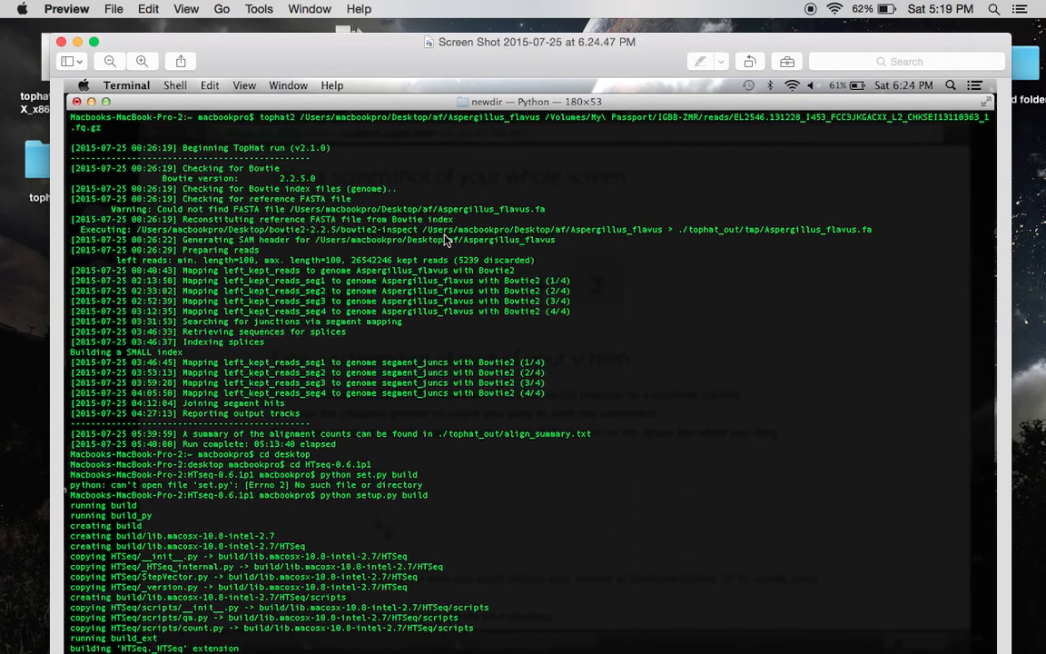
pyautogui.moveTo(380, 253)
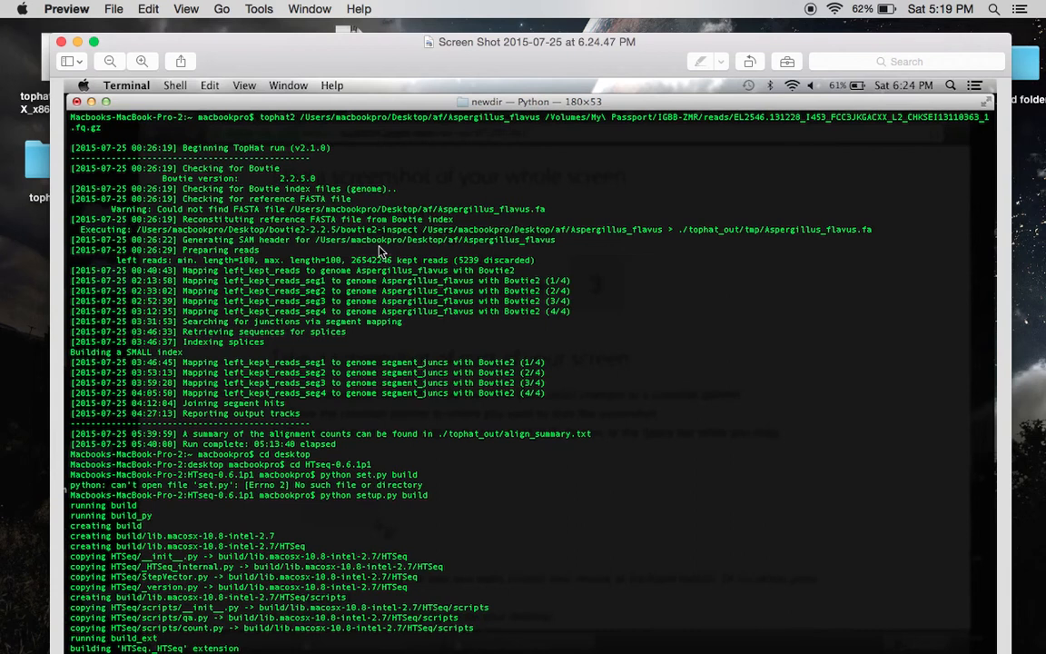
pyautogui.moveTo(200, 264)
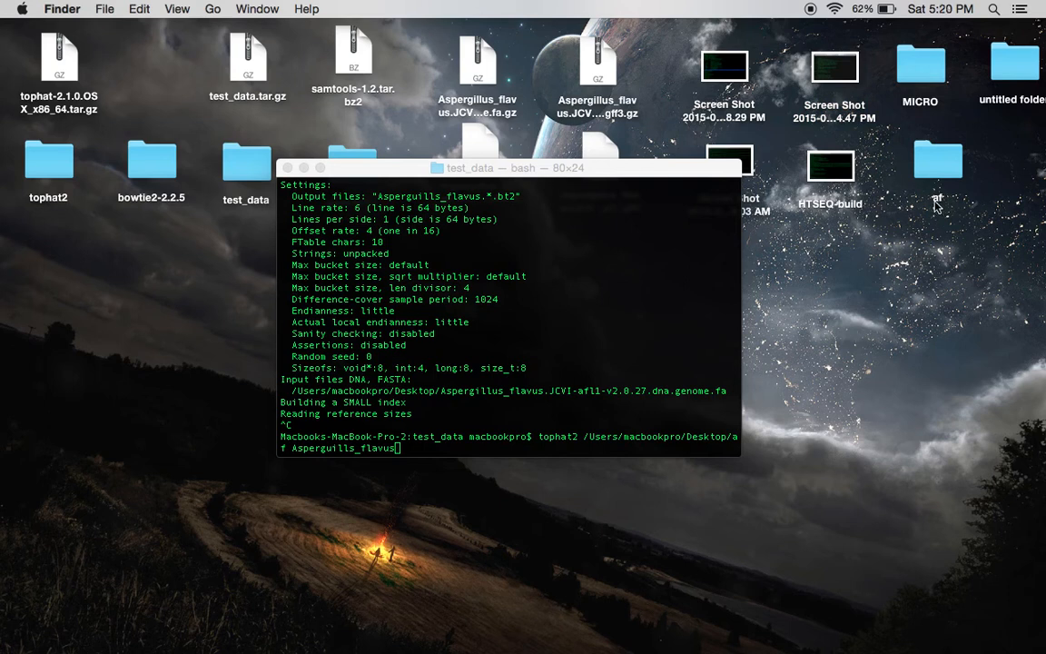
# Open the af folder's tophat_out results folder in Finder
pyautogui.click(937, 168)
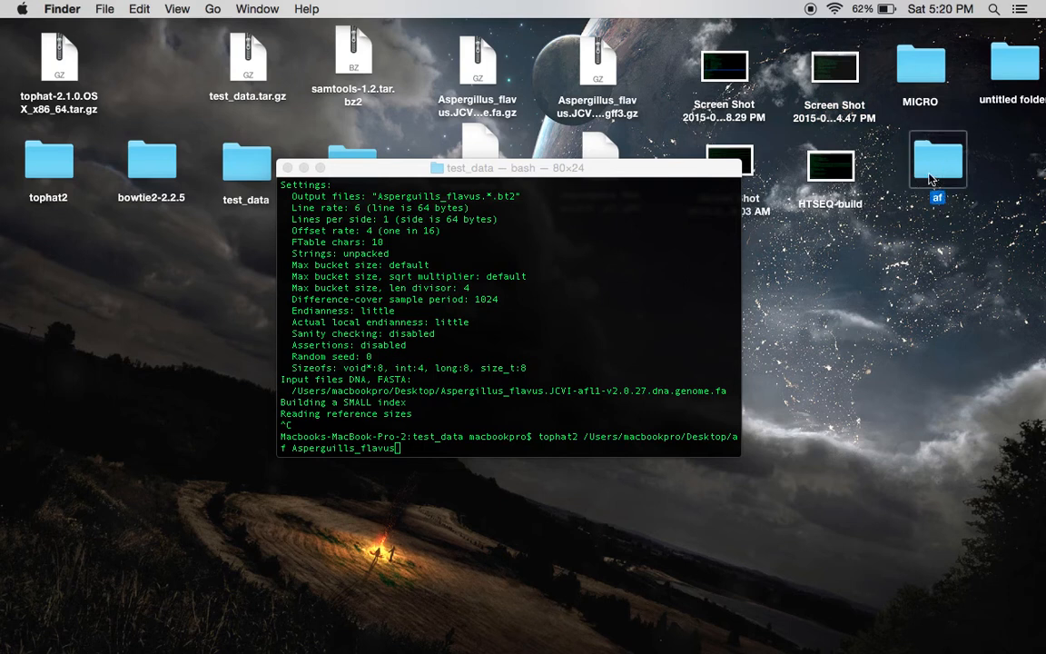
pyautogui.doubleClick(938, 160)
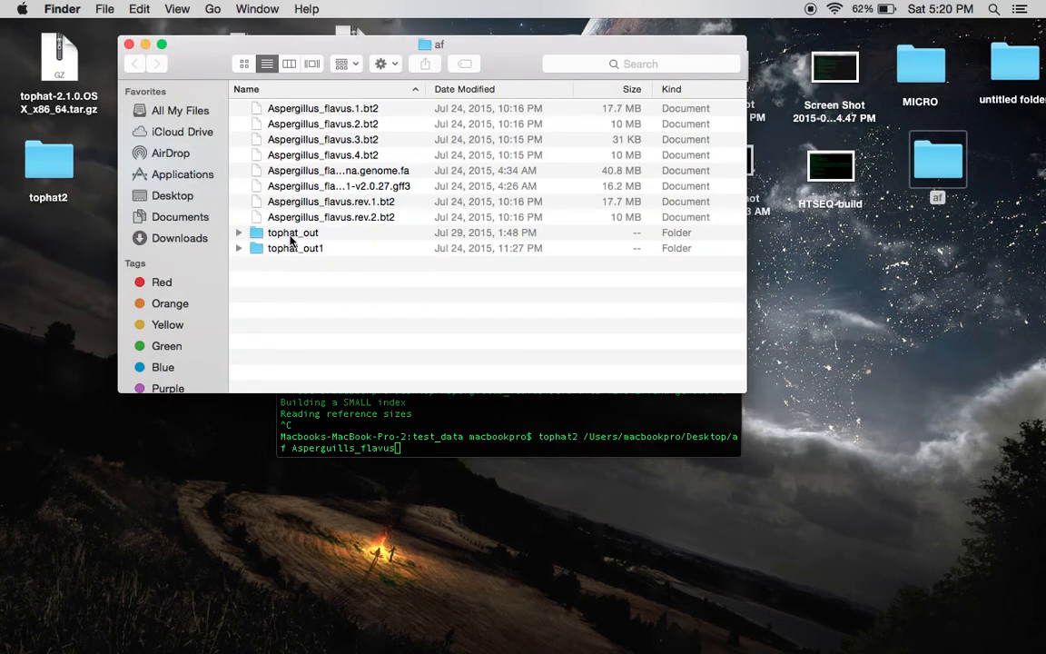
pyautogui.click(292, 233)
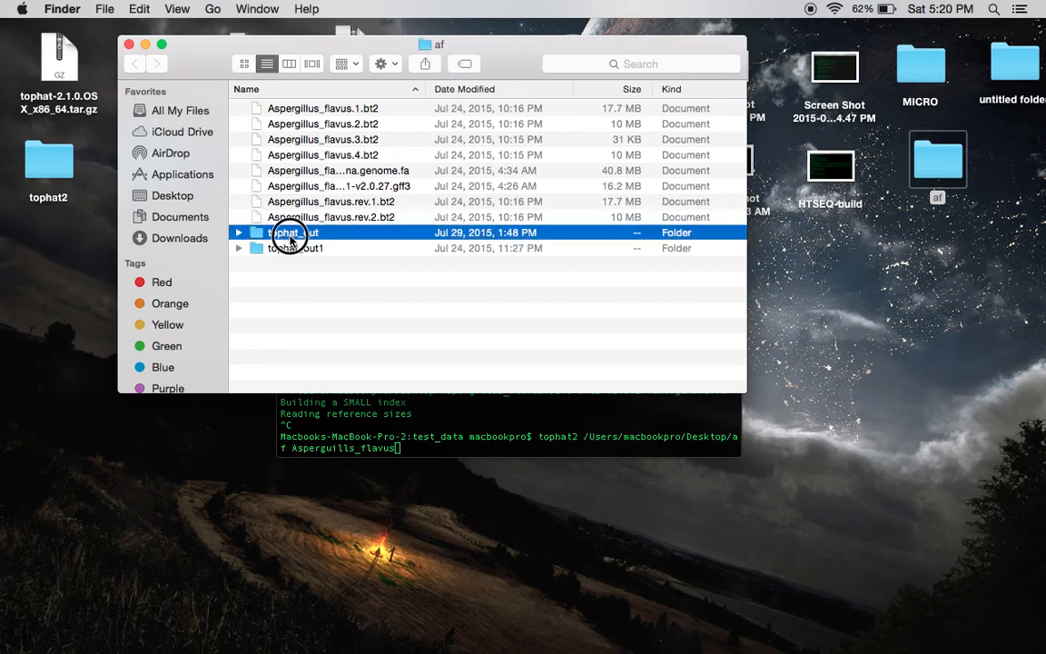
pyautogui.doubleClick(293, 232)
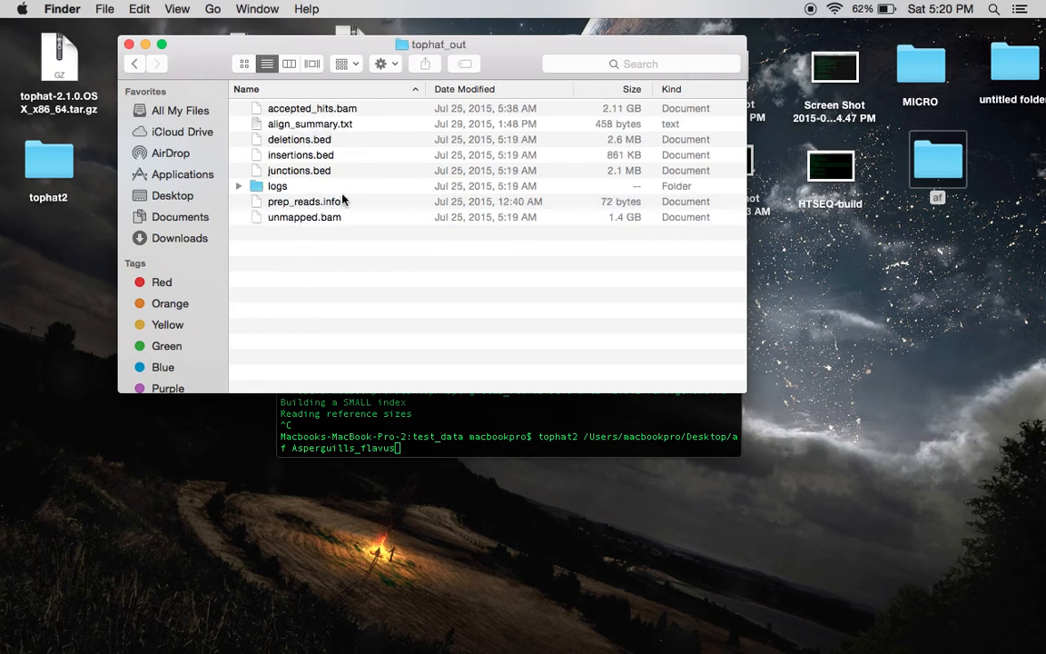
pyautogui.moveTo(320, 197)
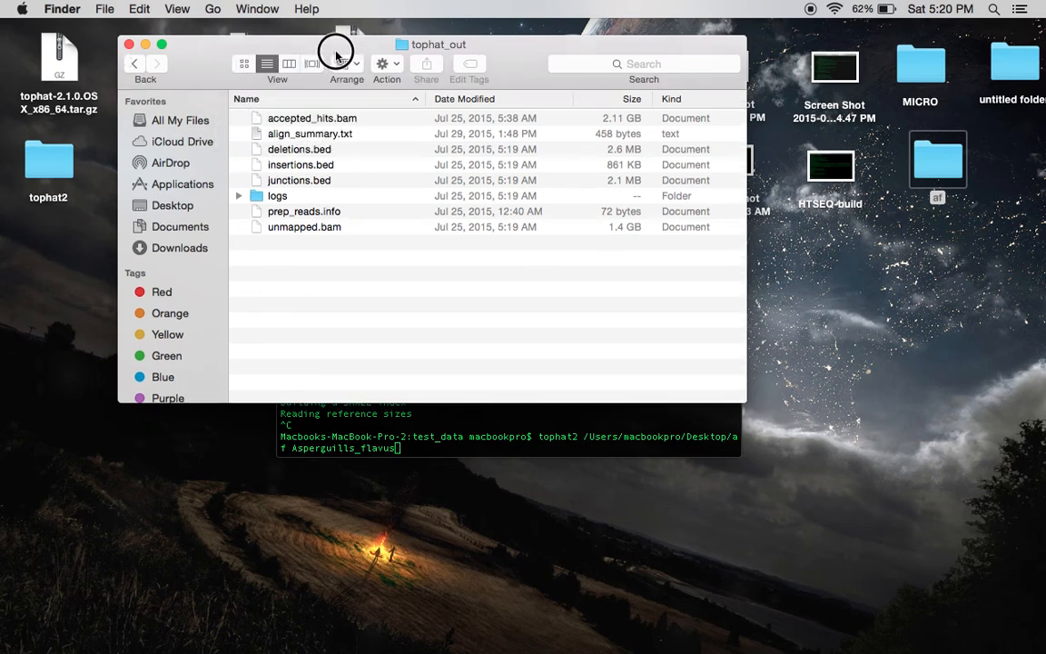
# Open test_data's tophat_out in a second window and arrange both windows side by side
pyautogui.moveTo(439, 44); pyautogui.dragTo(667, 70)
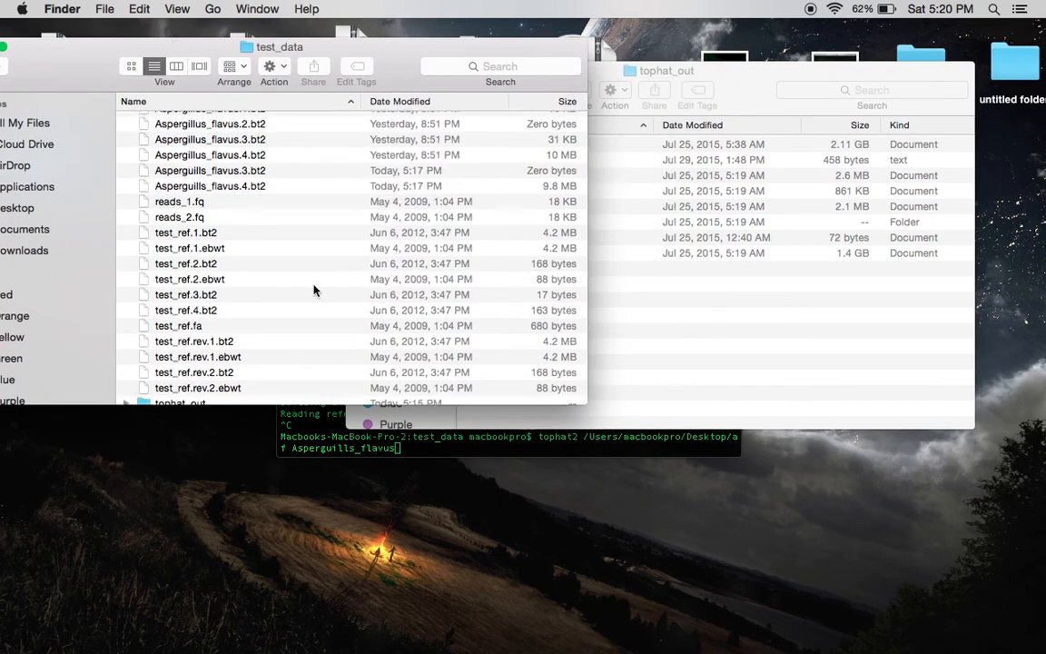
pyautogui.doubleClick(181, 402)
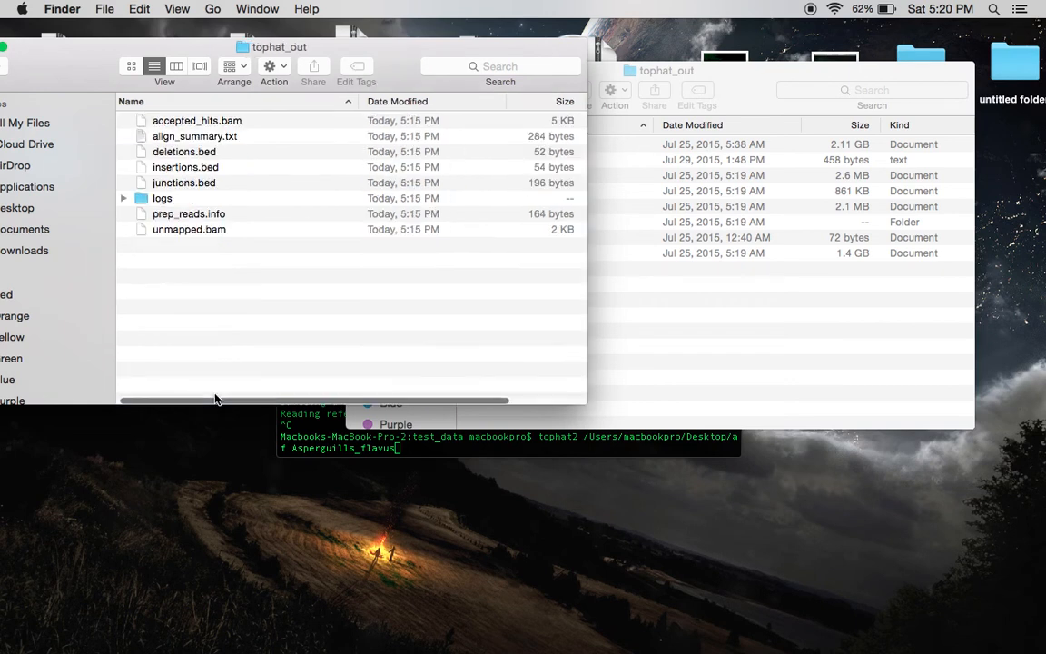
pyautogui.click(741, 75)
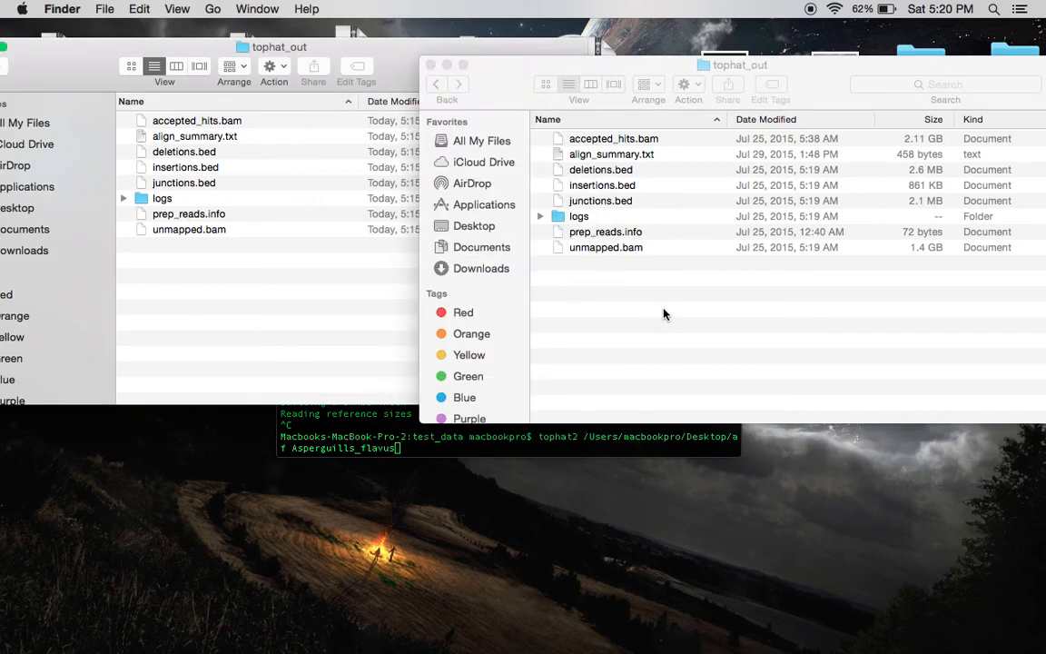
pyautogui.click(73, 54)
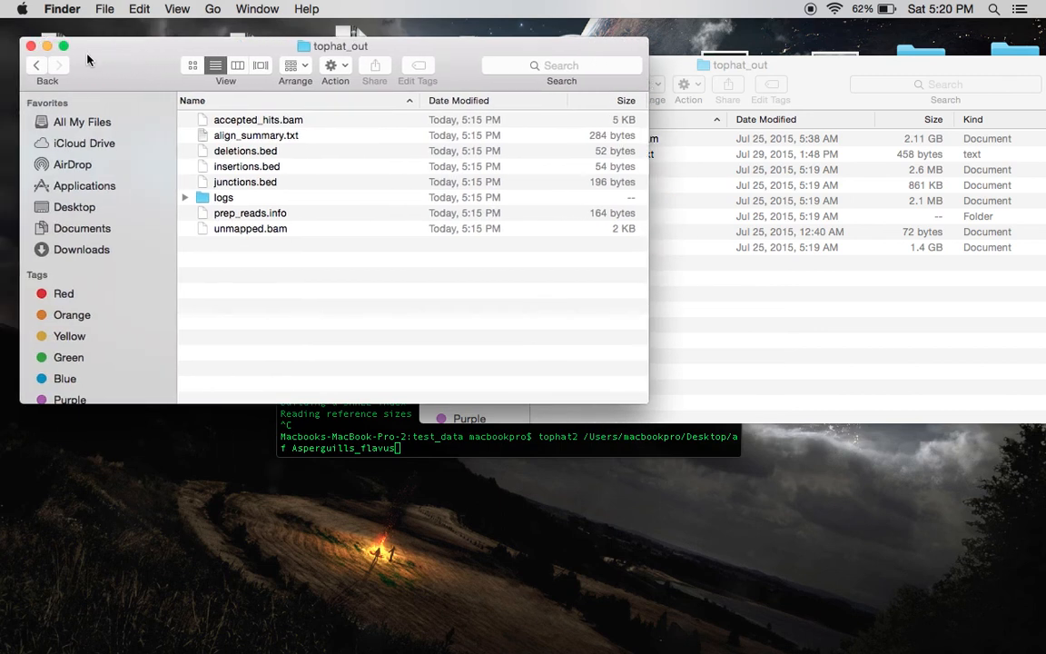
pyautogui.moveTo(338, 46); pyautogui.dragTo(316, 86)
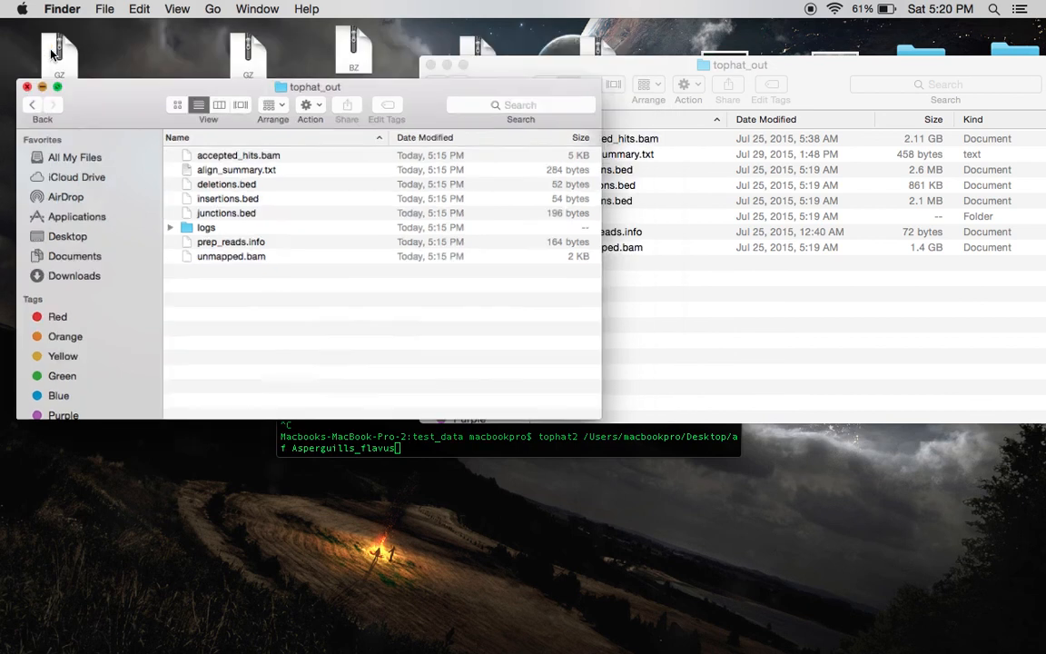